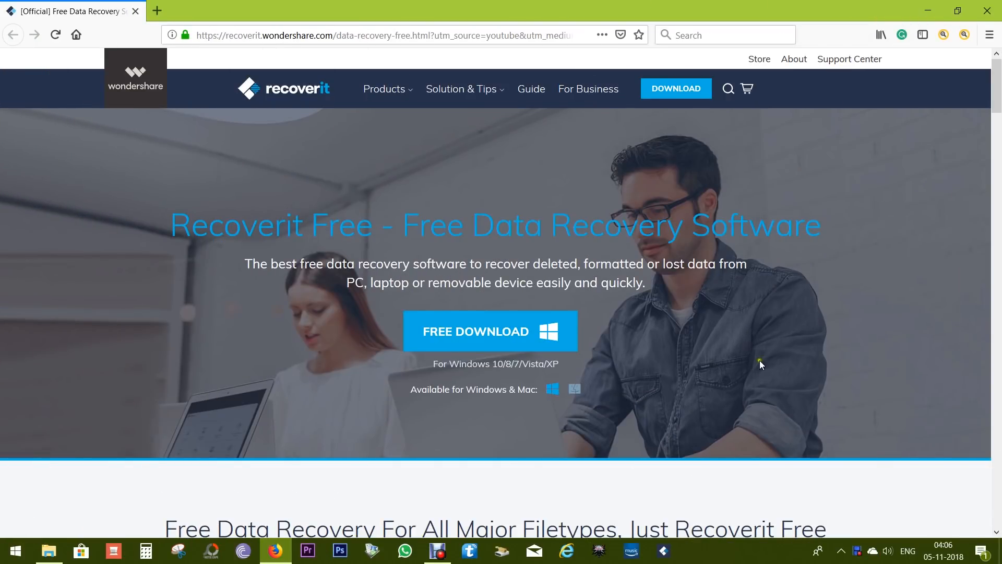
mouse_move(170, 233)
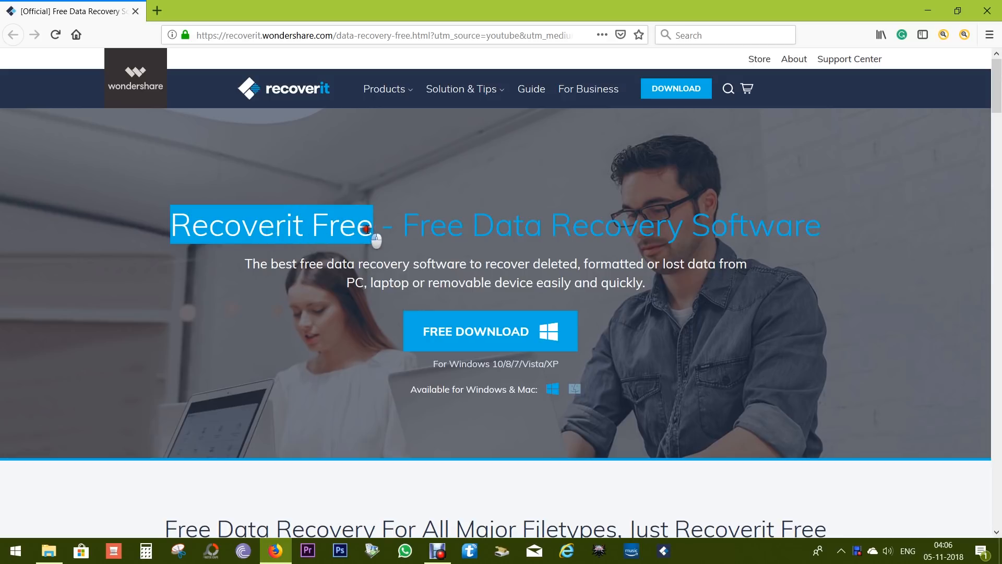
- Highlight headline words on the Recoverit page, then switch the free download offer to the Mac OS X edition
click(400, 225)
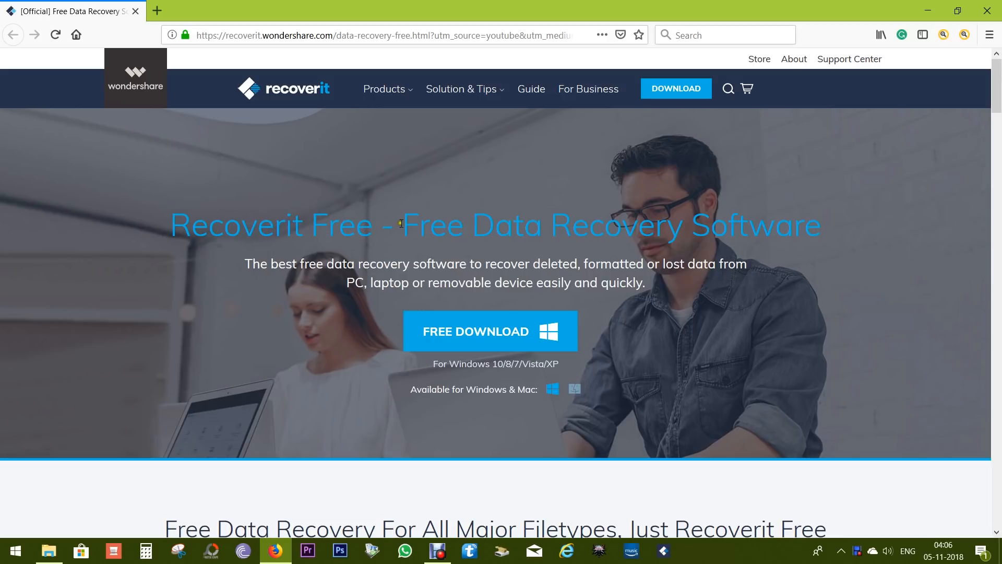
double_click(433, 225)
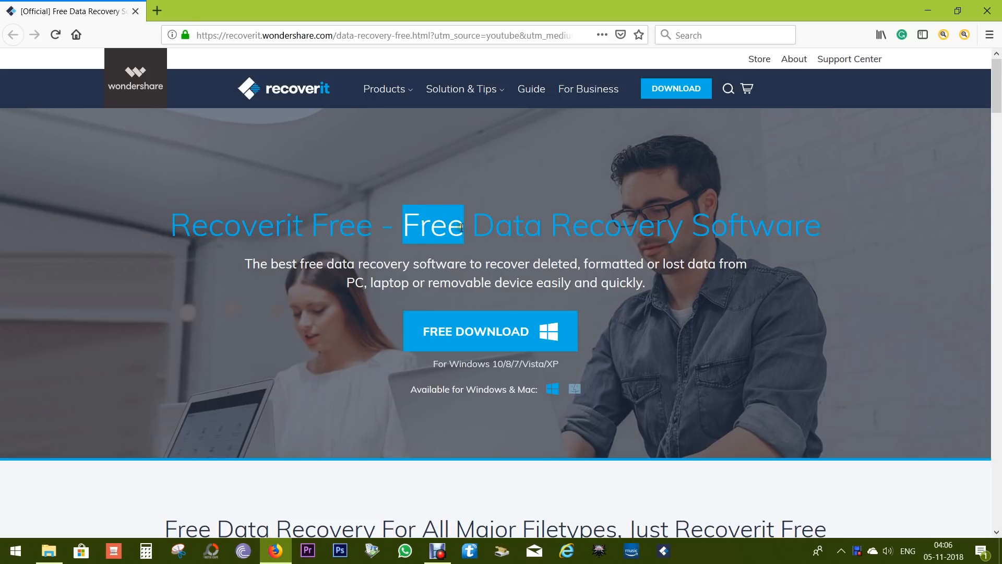
click(463, 227)
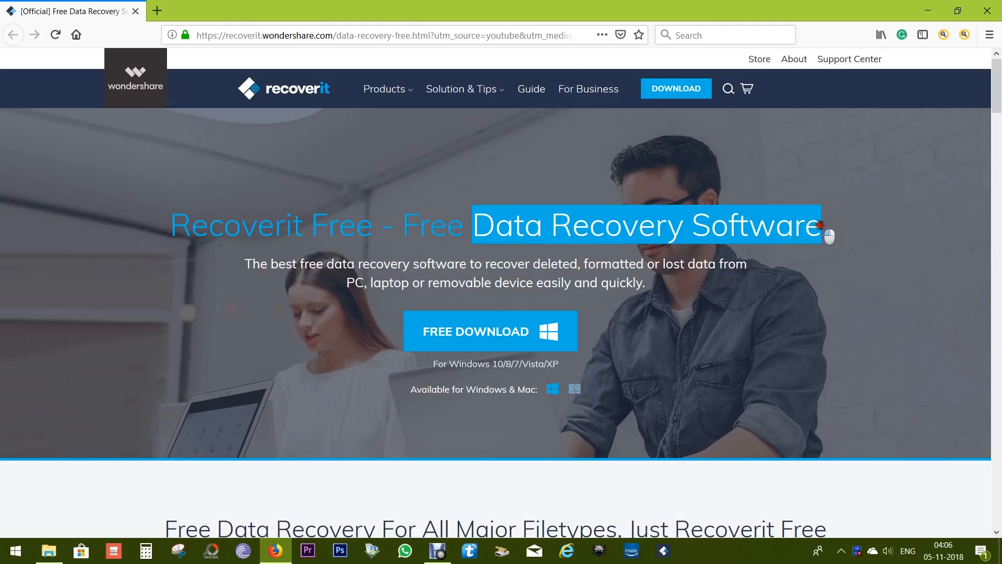
click(682, 258)
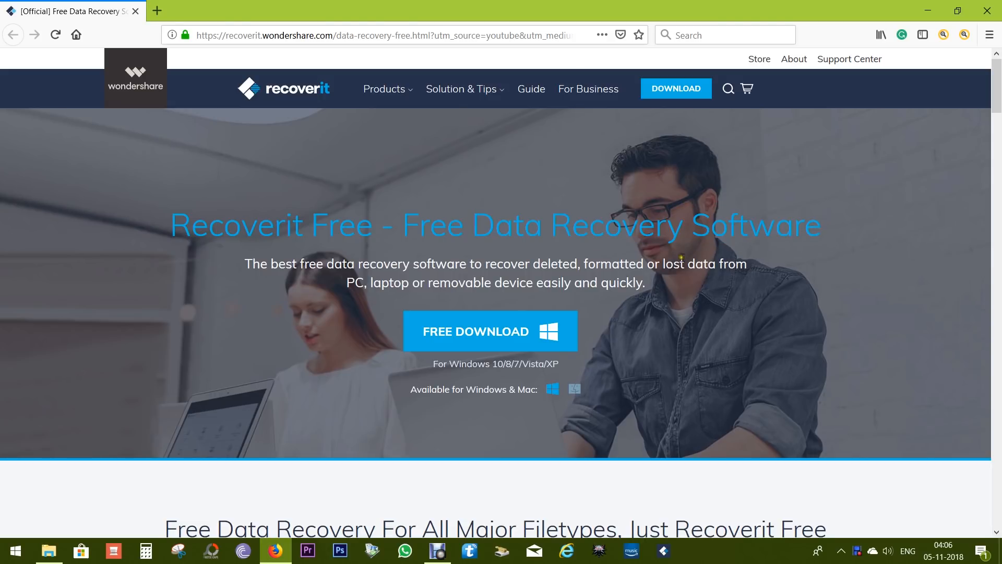
double_click(553, 264)
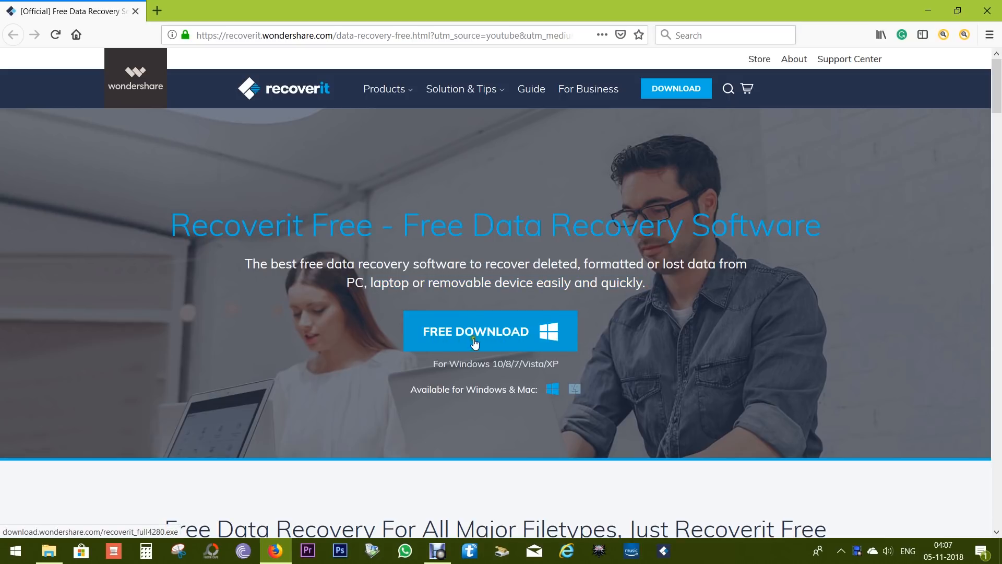
click(574, 389)
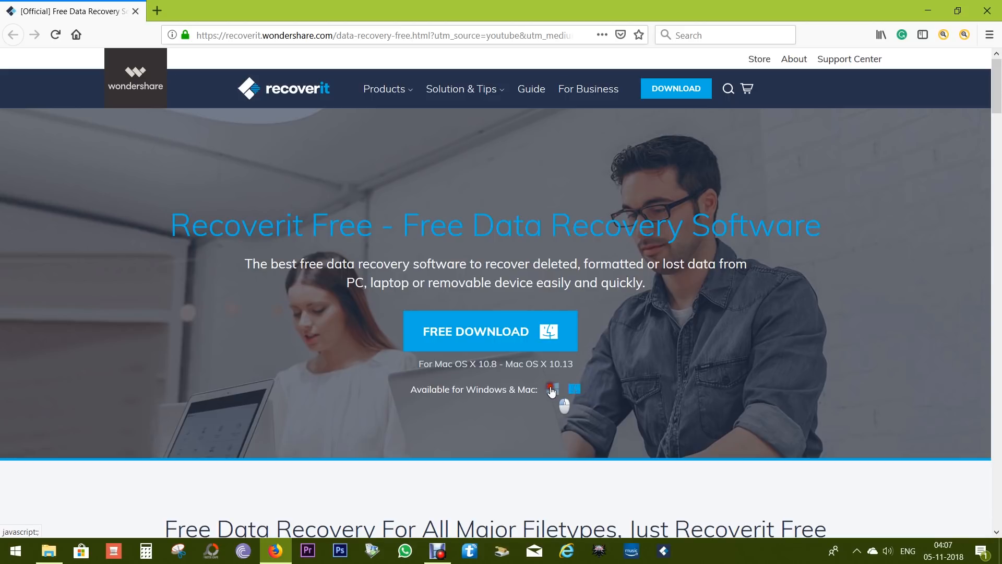
scroll(down, 3)
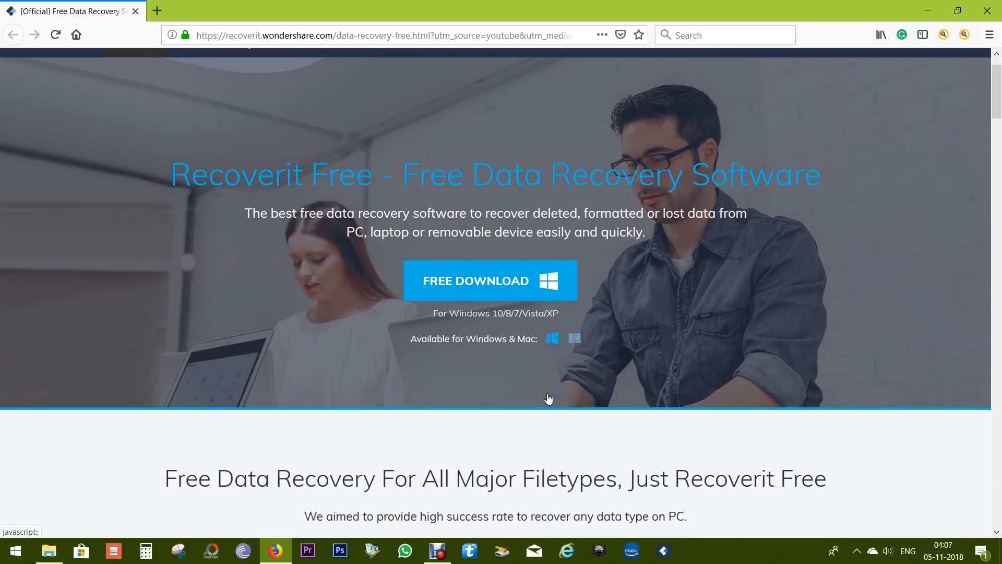
scroll(down, 3)
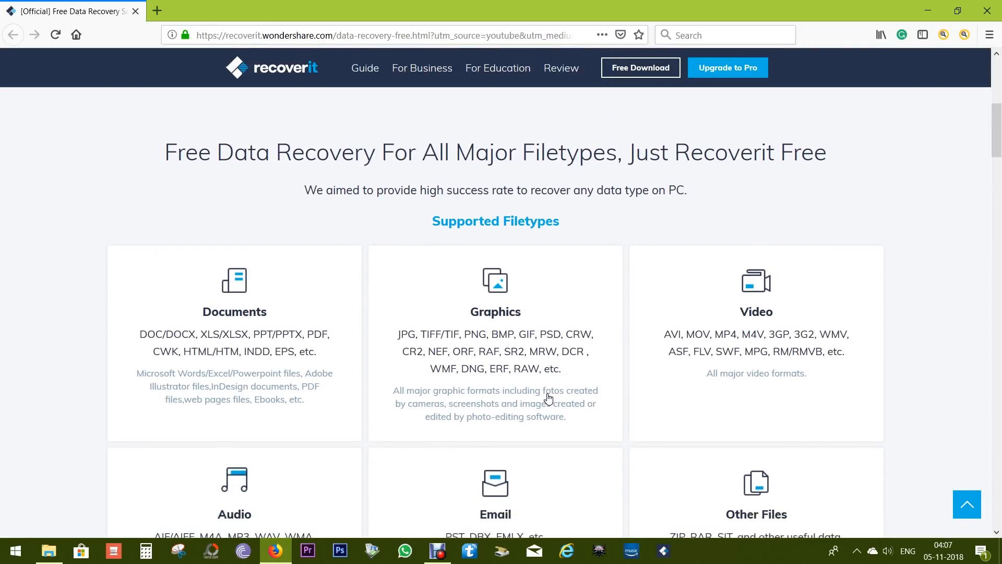
scroll(down, 3)
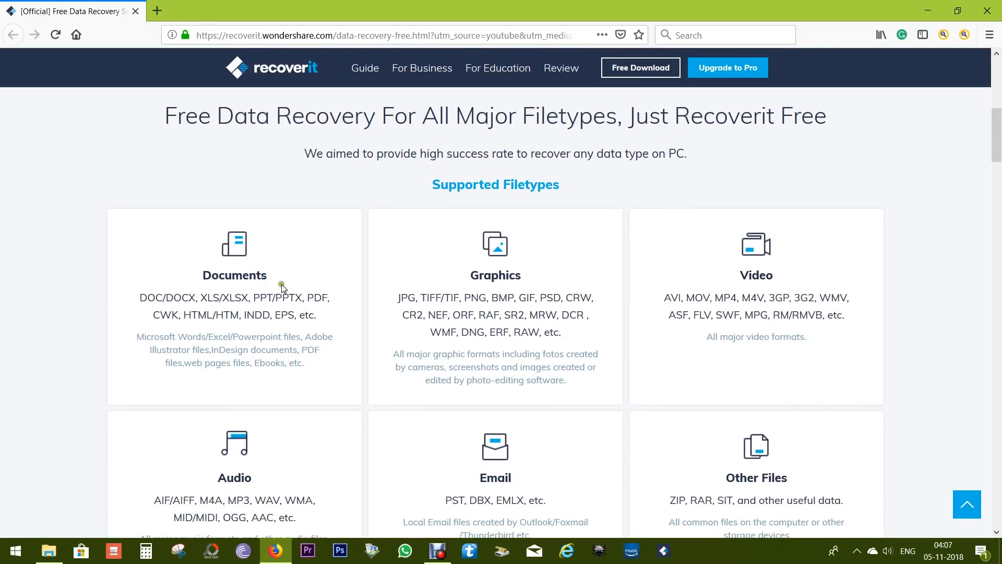
scroll(down, 3)
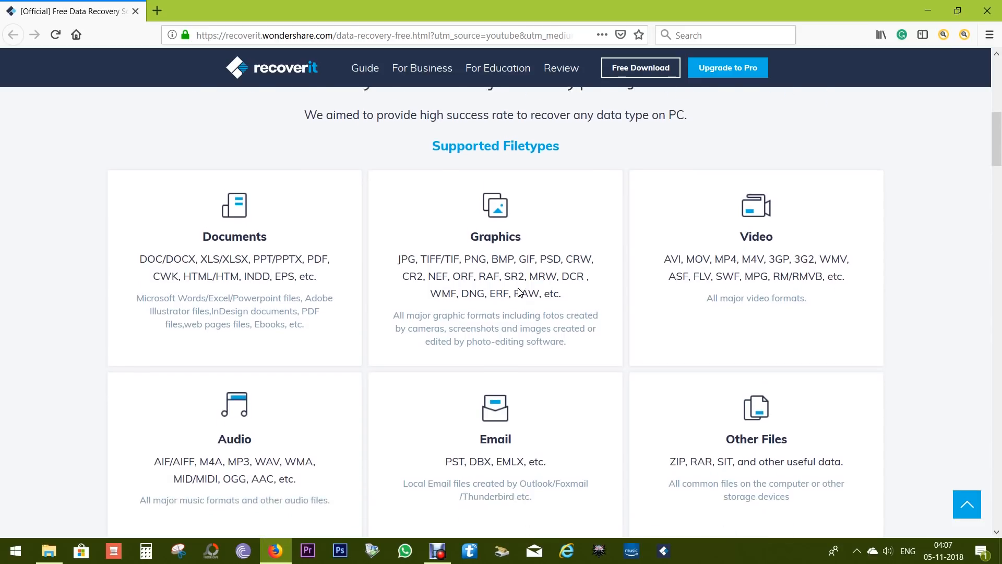
scroll(down, 3)
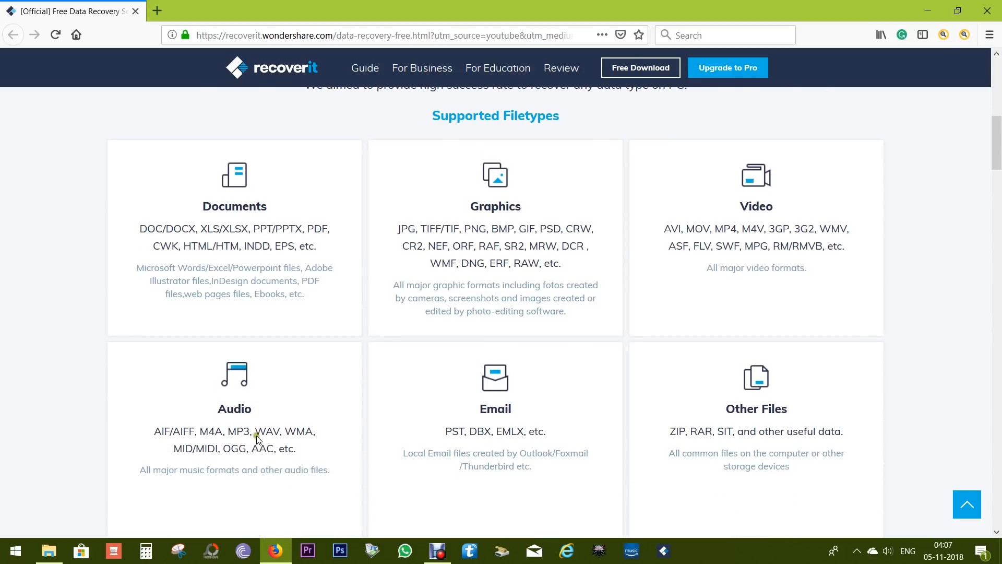
mouse_move(552, 422)
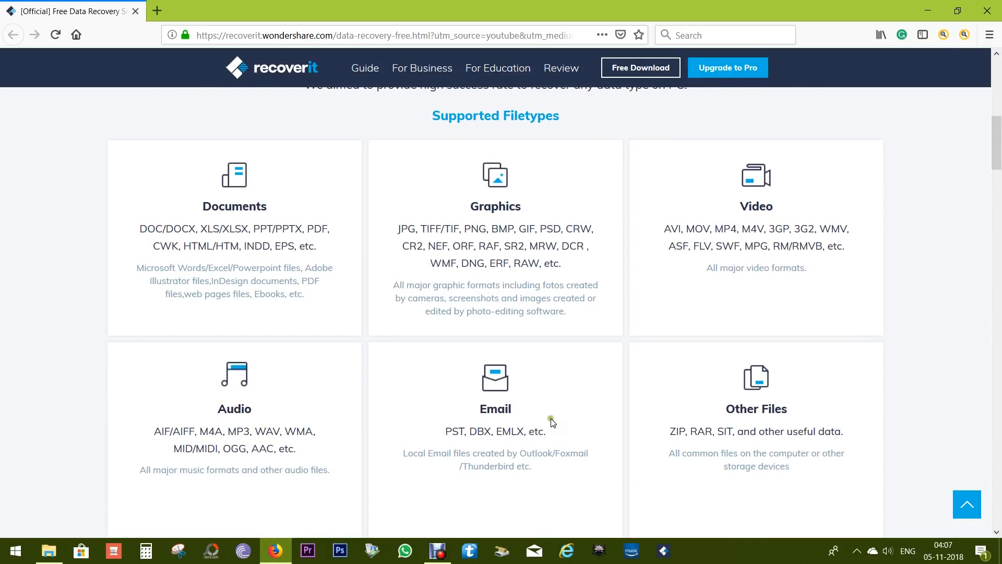
mouse_move(770, 412)
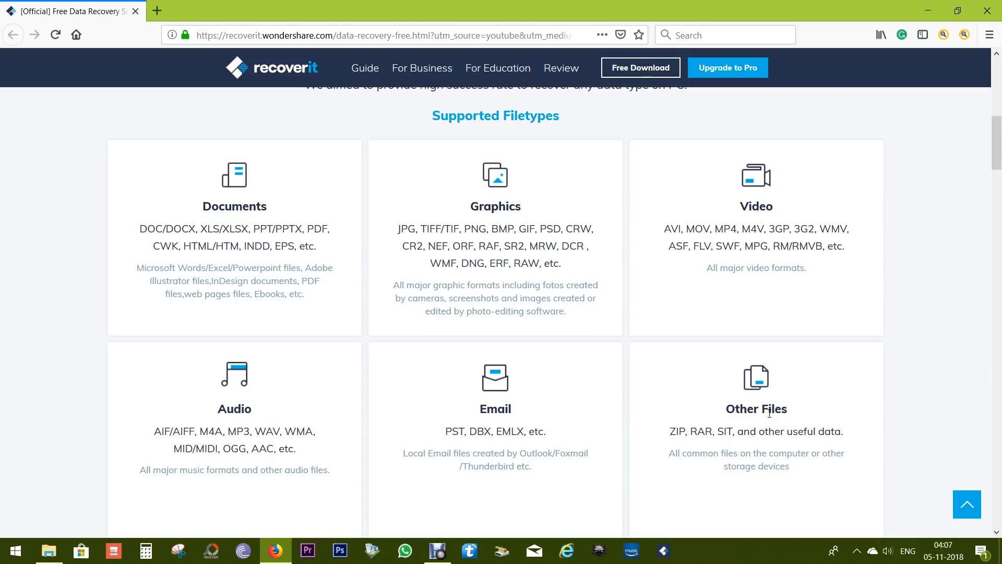
scroll(up, 3)
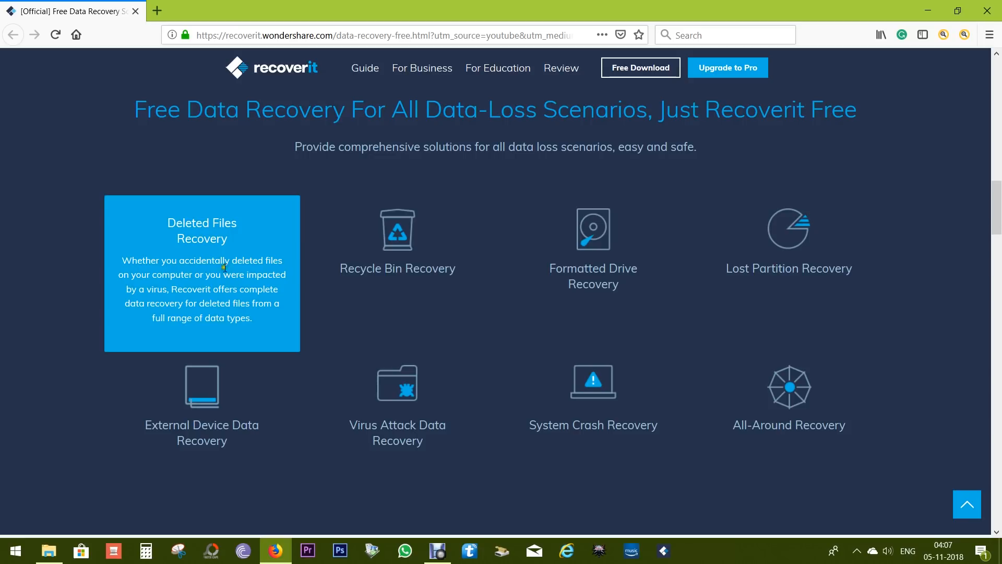
mouse_move(218, 271)
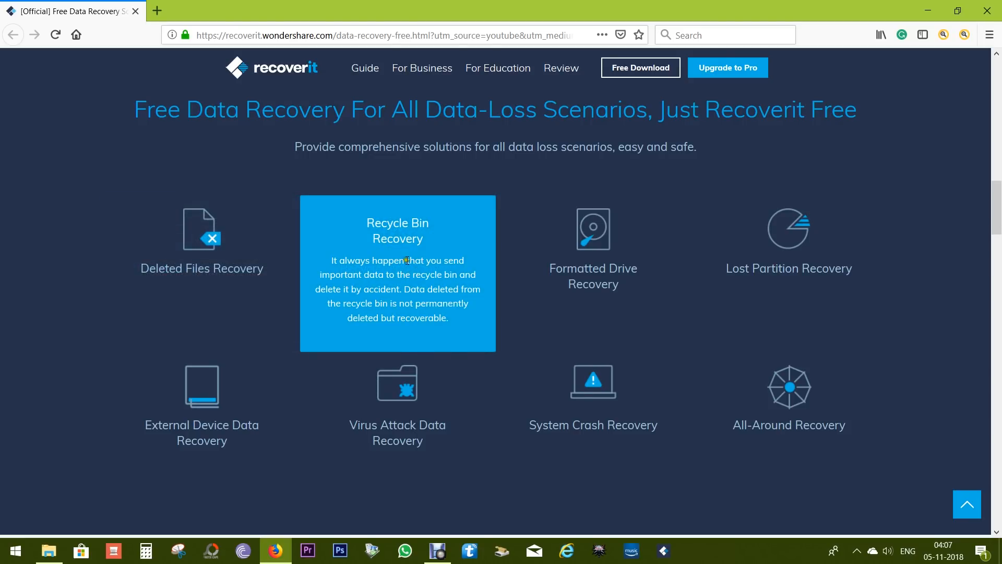
scroll(down, 3)
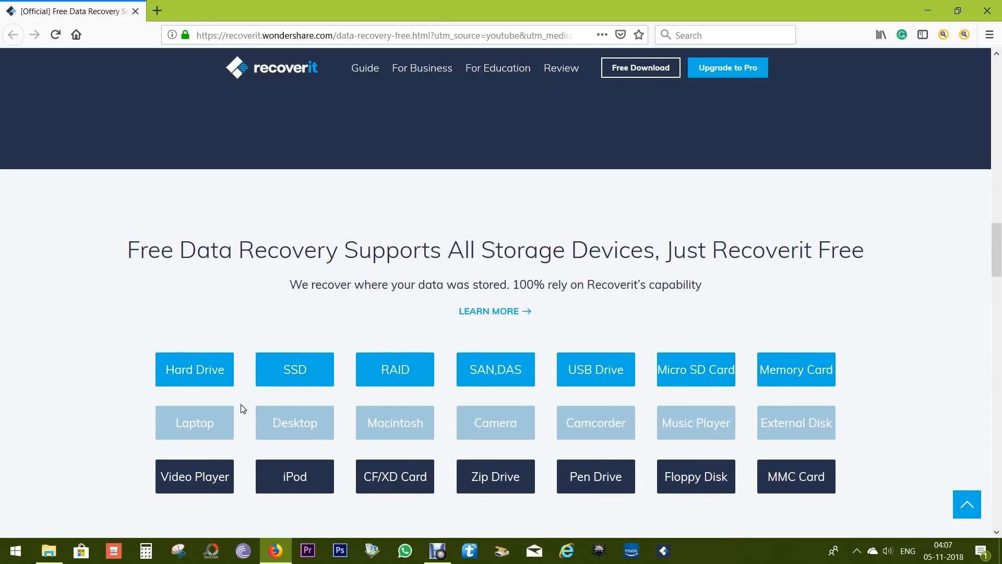
scroll(down, 3)
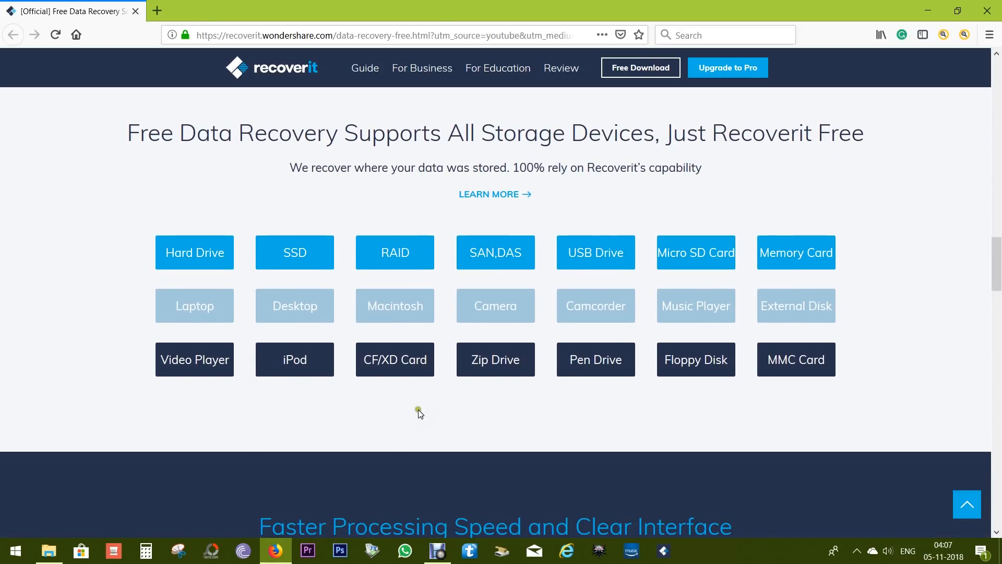
mouse_move(326, 408)
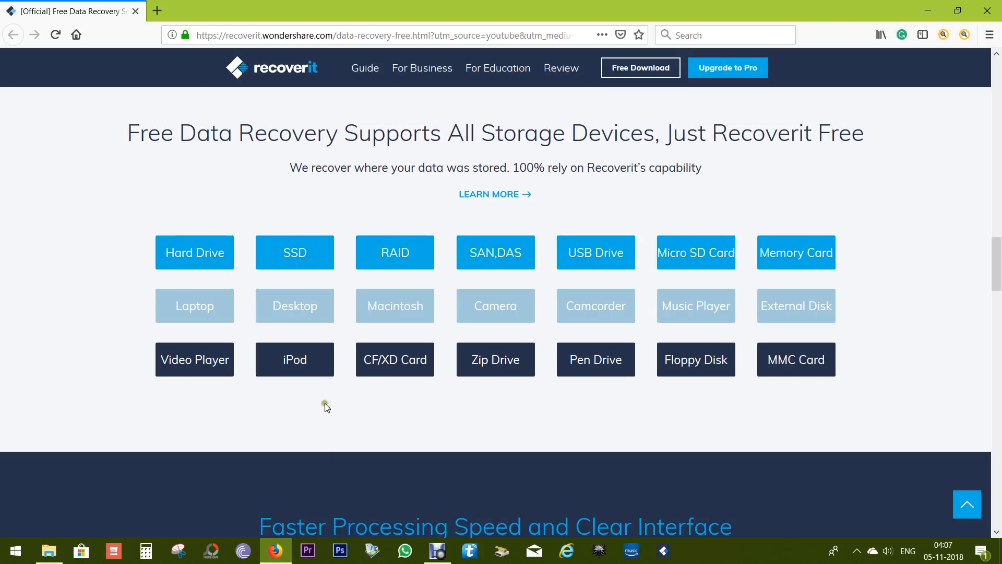
mouse_move(513, 409)
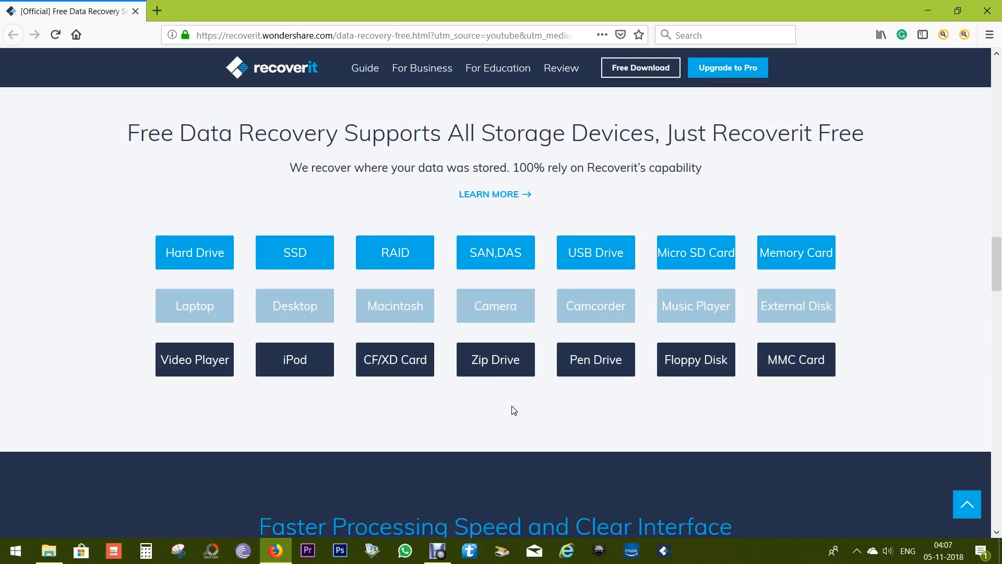
mouse_move(483, 405)
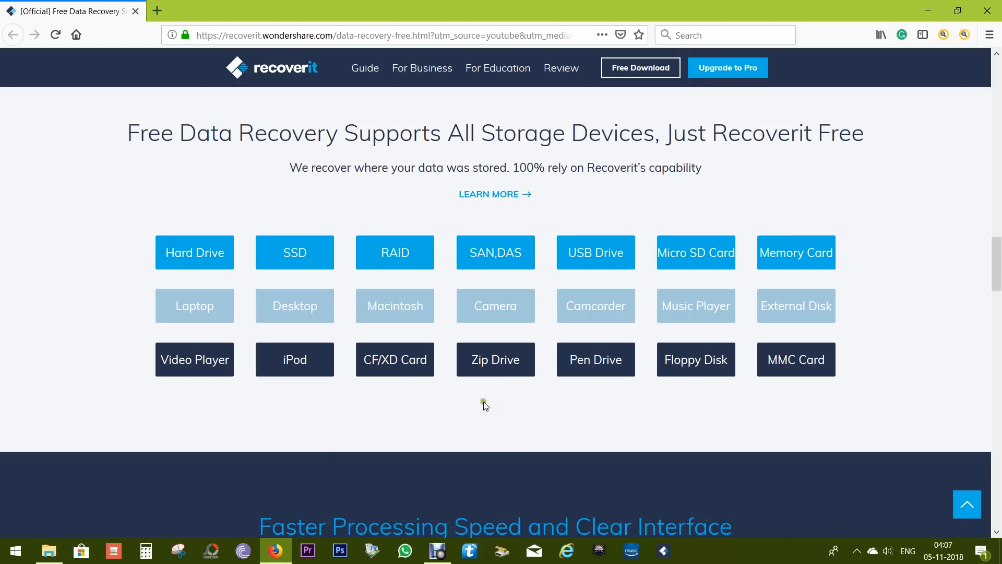
scroll(down, 3)
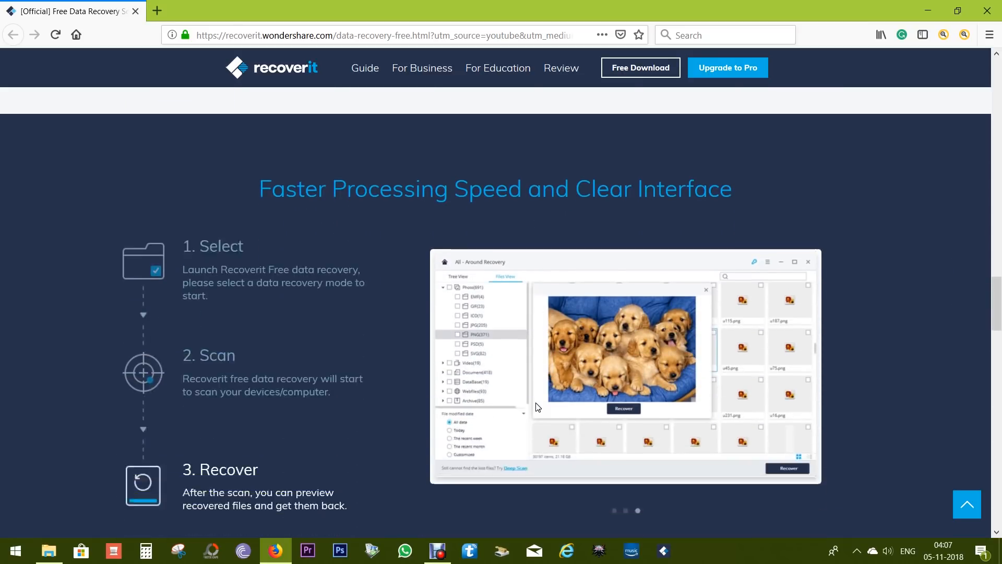
scroll(down, 3)
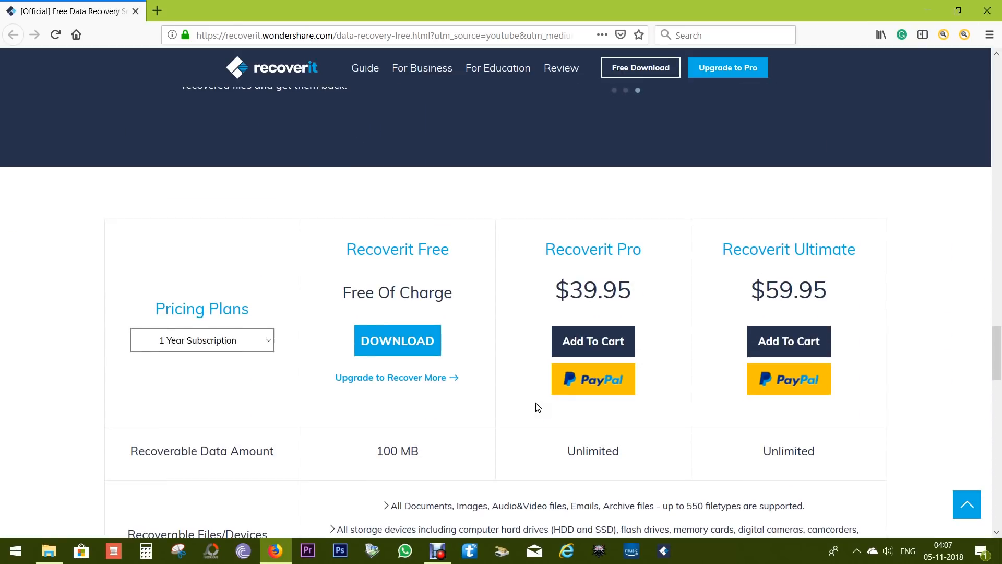
scroll(down, 3)
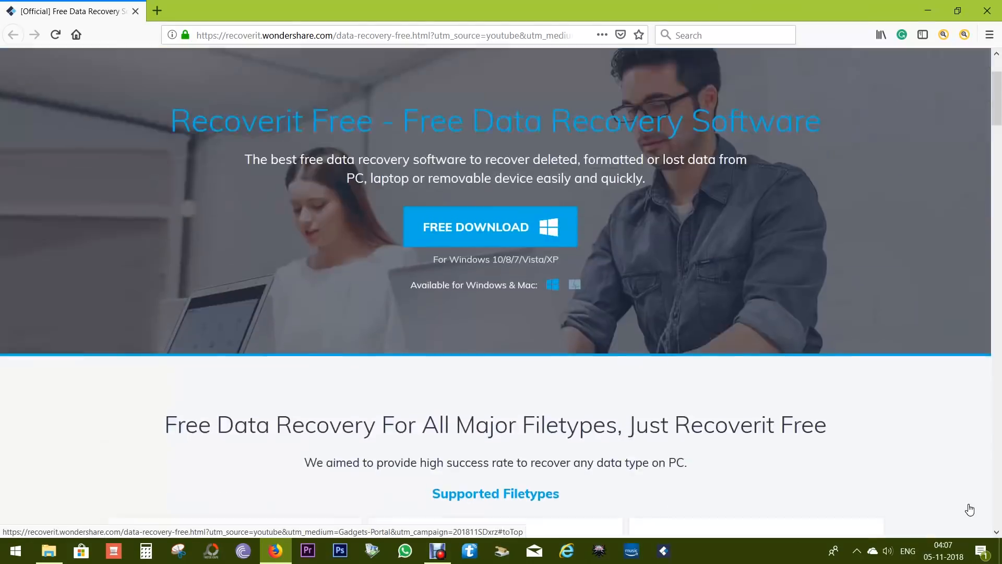
scroll(up, 3)
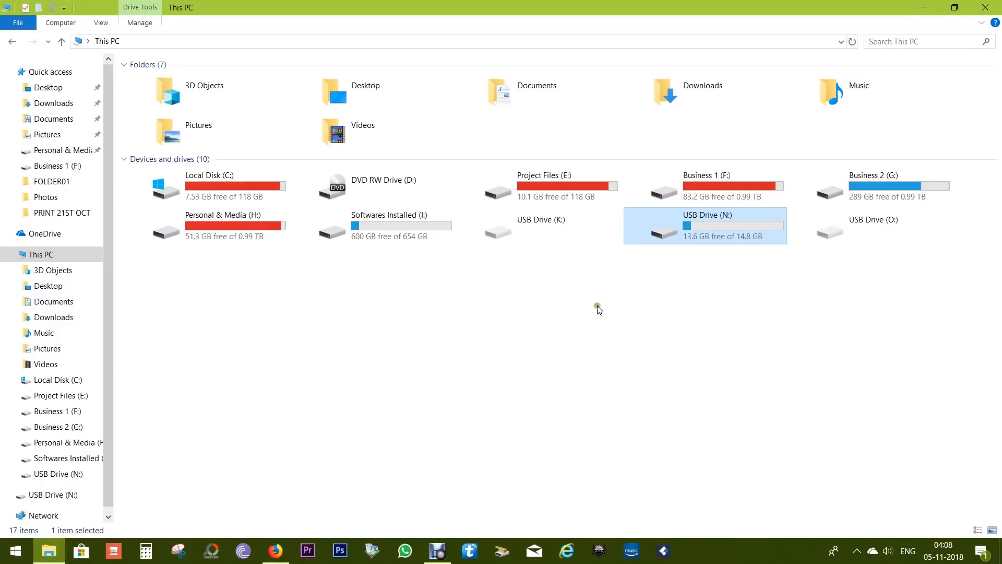
mouse_move(687, 229)
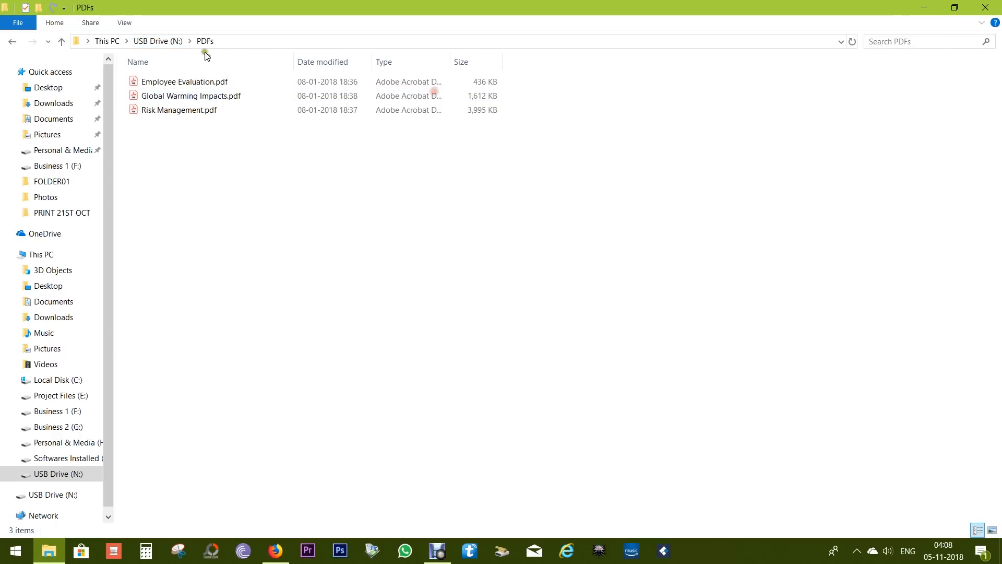
- Go up to USB Drive (N:), enter its Photos folder and select the yellow jeep photo
click(43, 333)
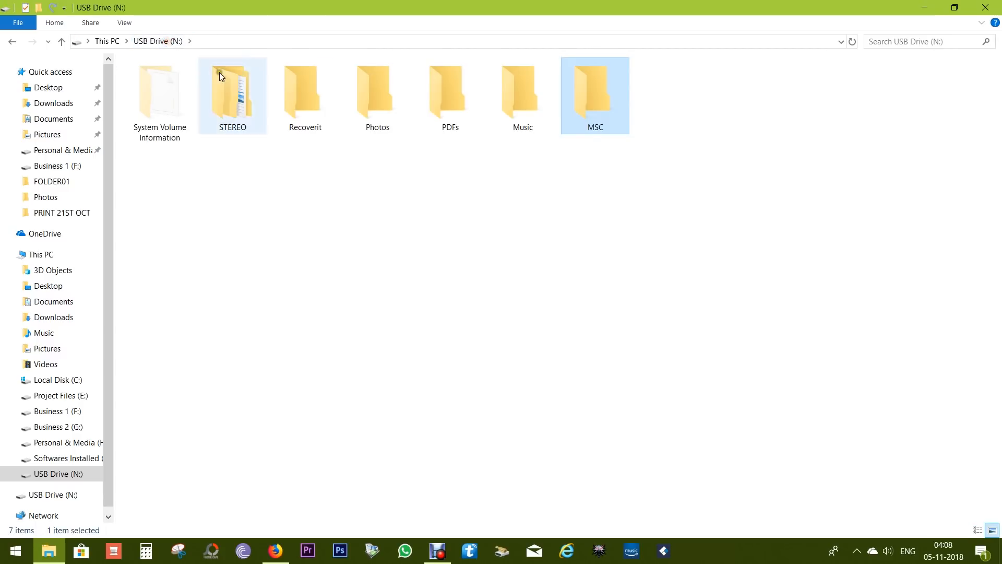
double_click(377, 90)
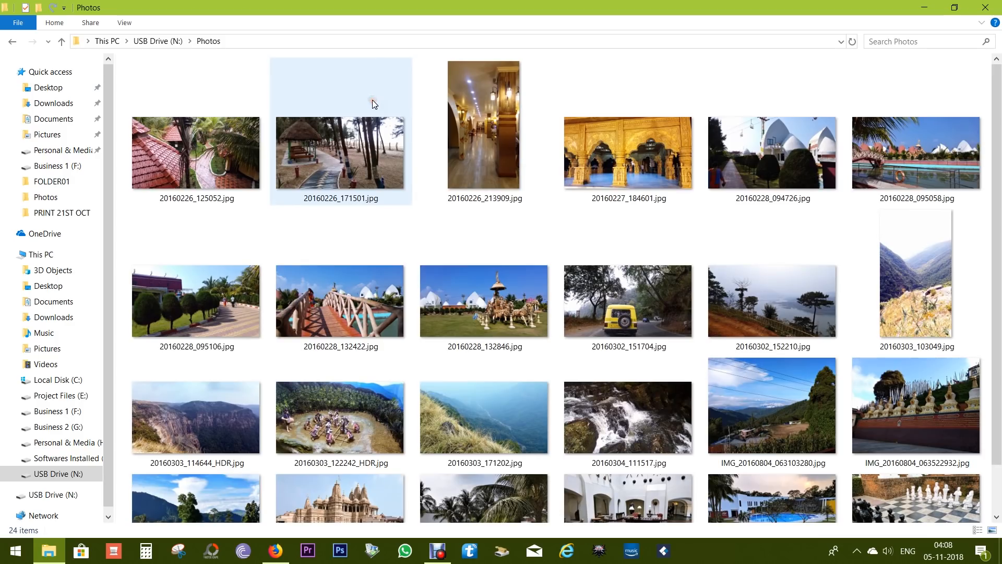
click(627, 302)
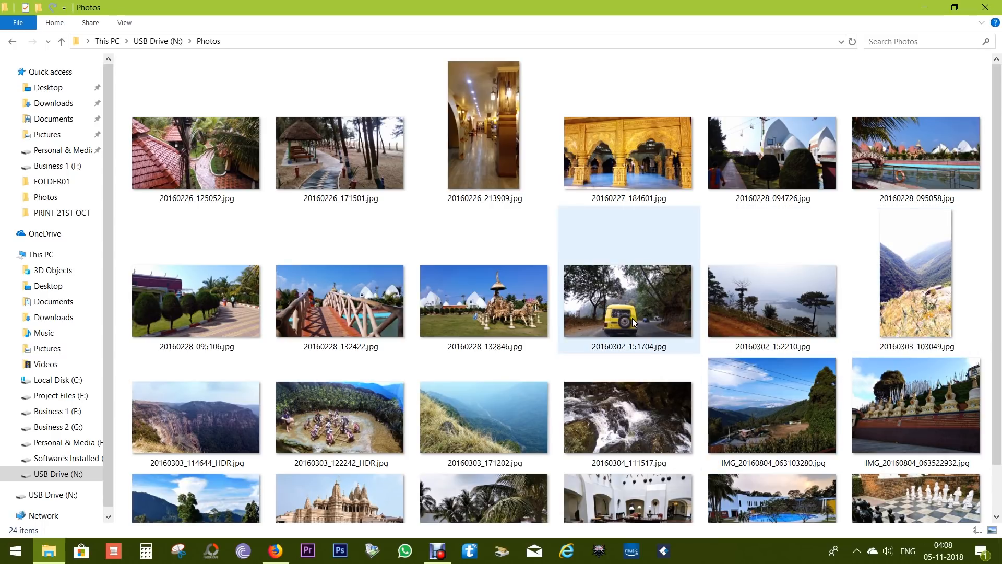
- Delete 20160302_151704.jpg via the context menu and confirm the permanent delete
right_click(629, 301)
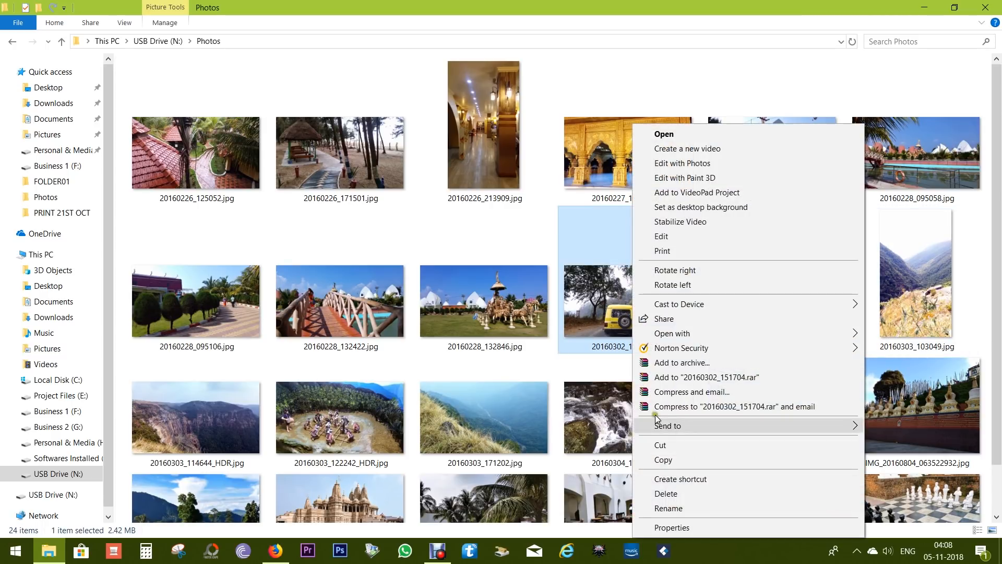
click(665, 493)
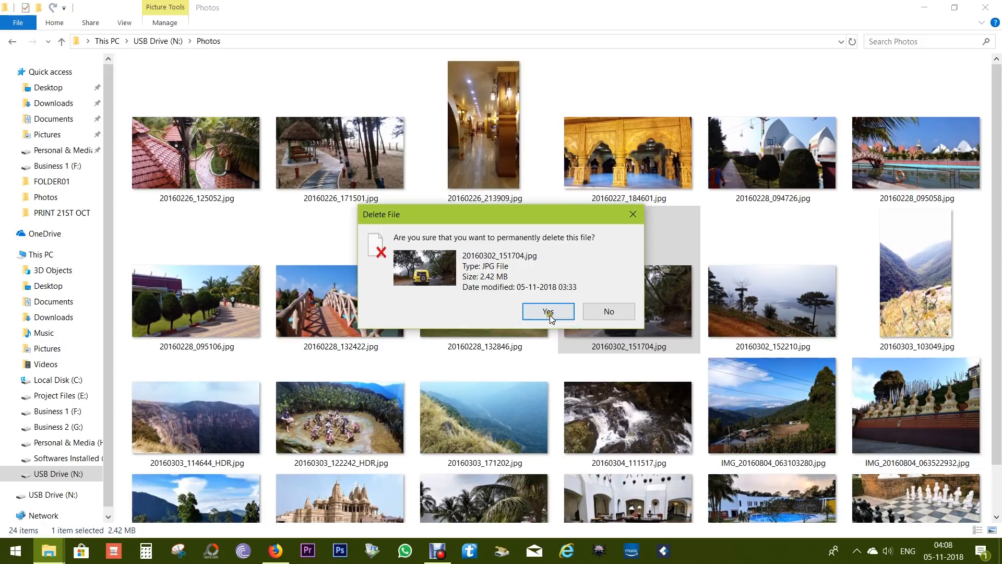
click(548, 311)
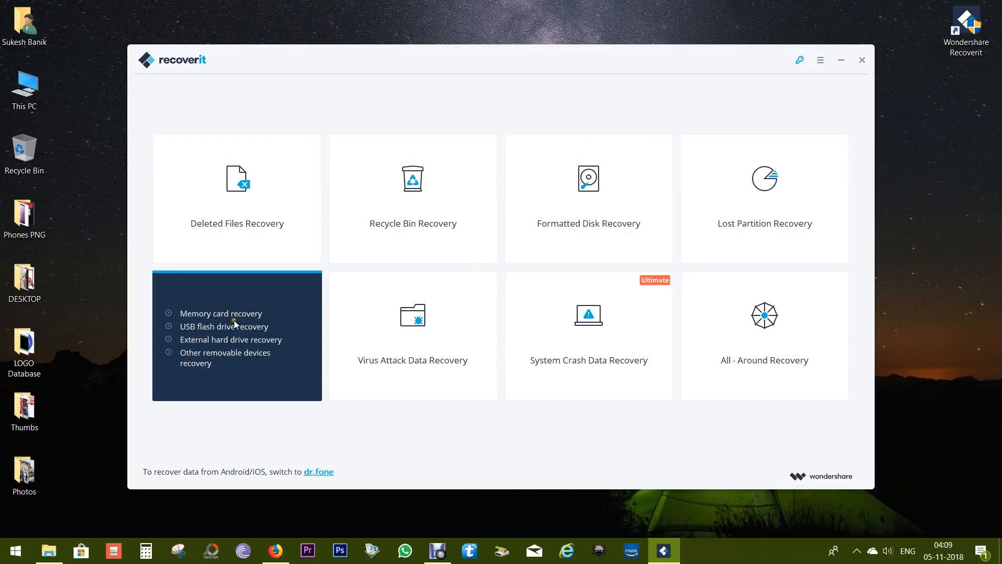
mouse_move(235, 346)
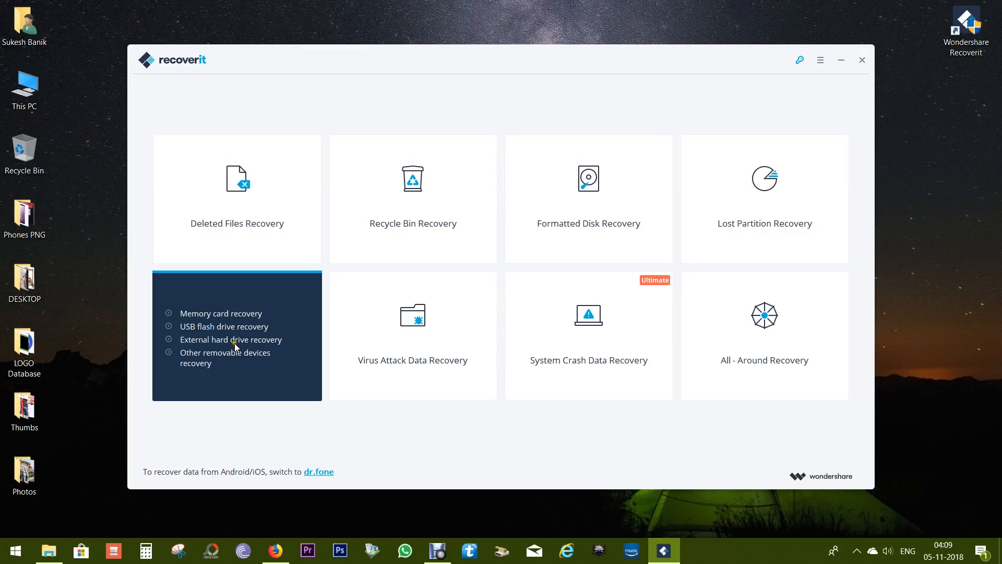
- Choose External Devices Recovery, keep Disk(N:) selected and start the scan
click(238, 335)
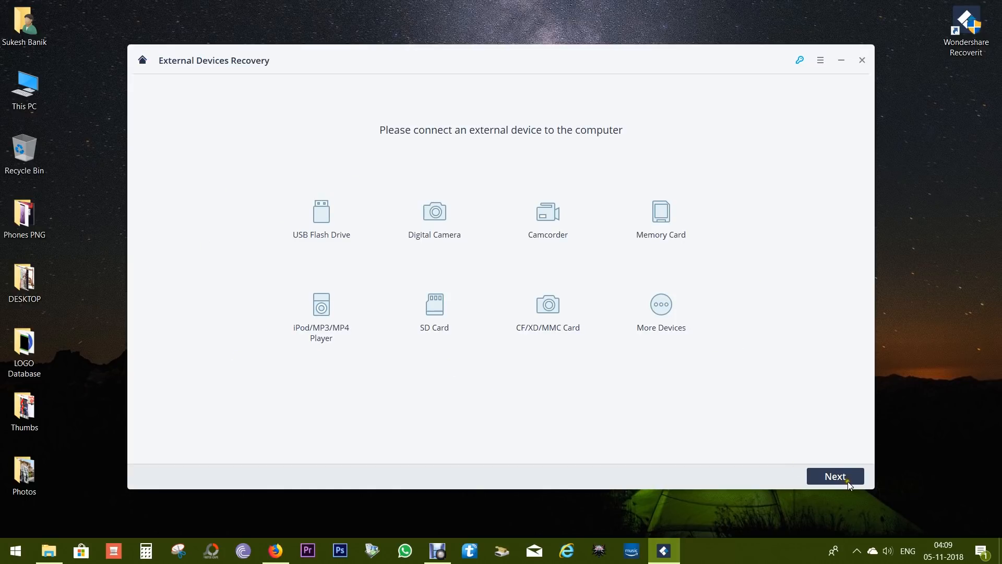
click(835, 476)
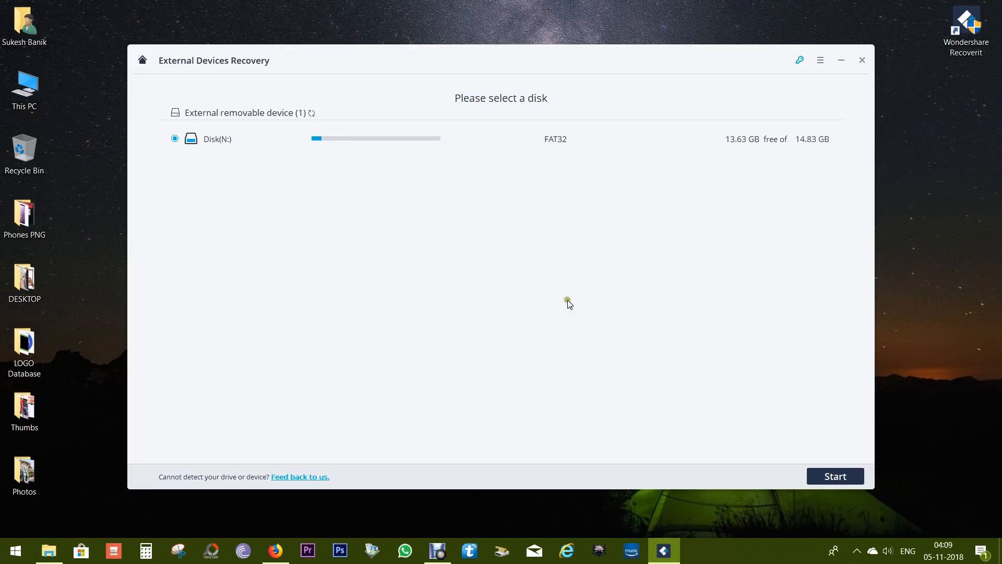
mouse_move(765, 416)
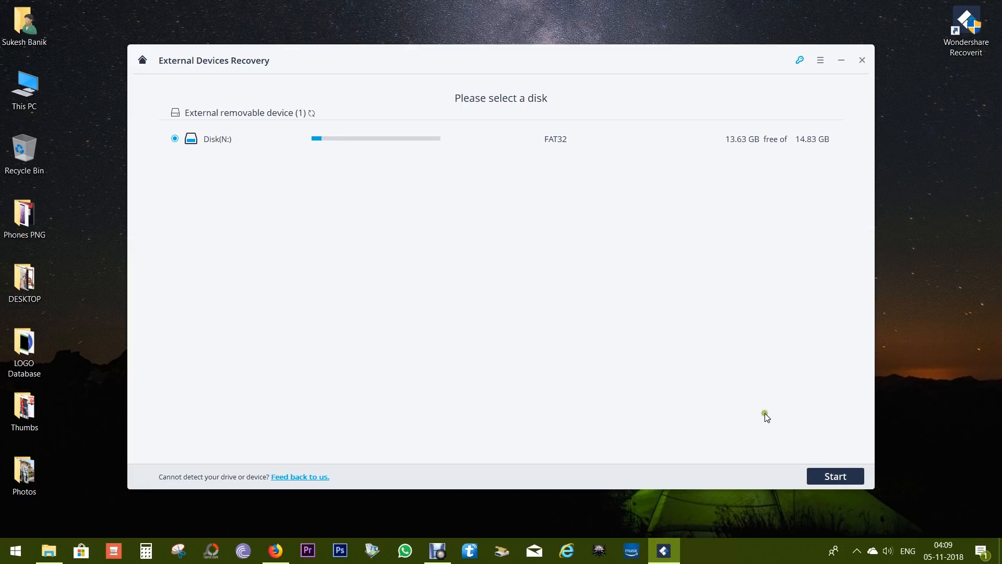
click(835, 476)
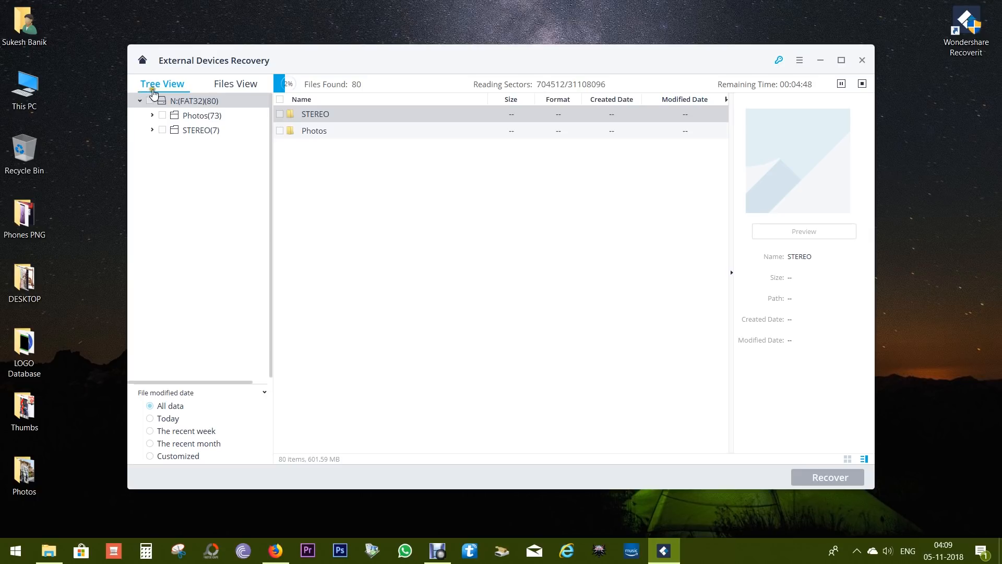
- Switch the scan results to Files View by type and select a found JPG photo
click(235, 83)
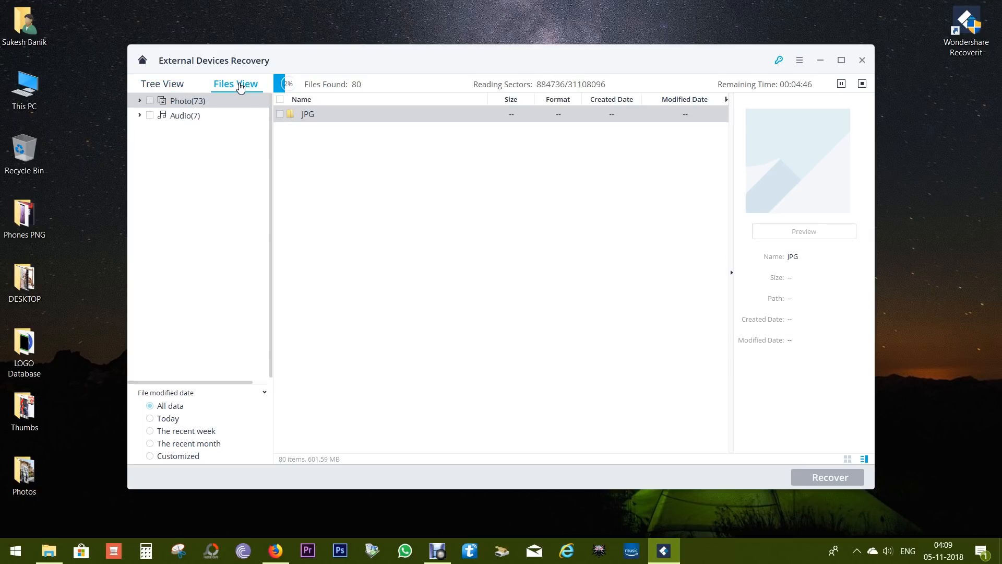
click(163, 83)
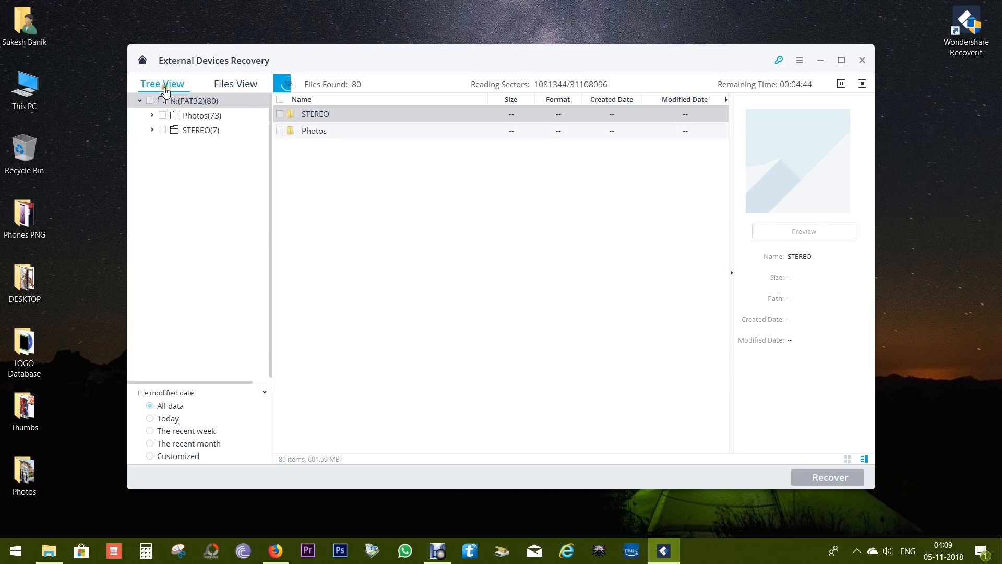
click(235, 84)
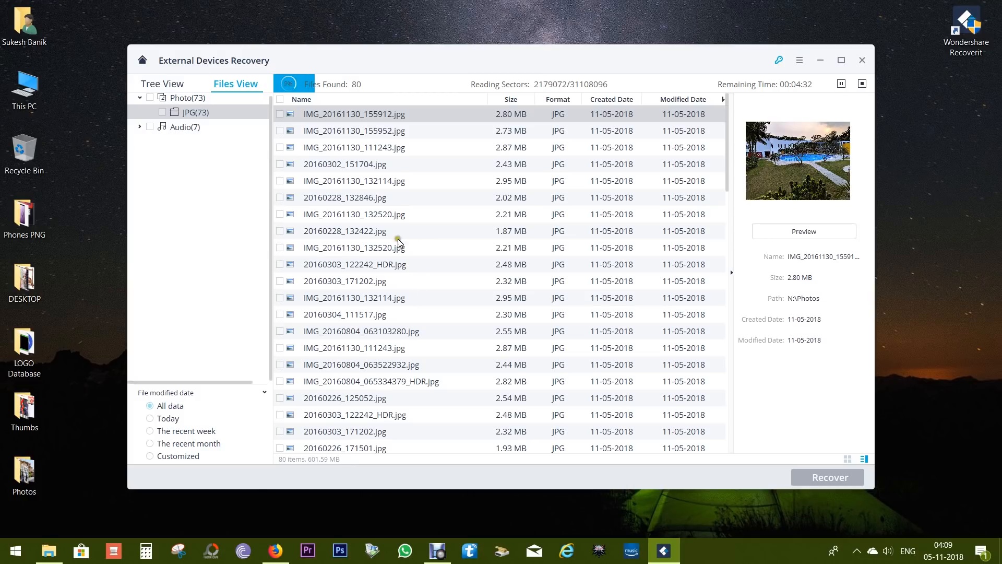
mouse_move(360, 92)
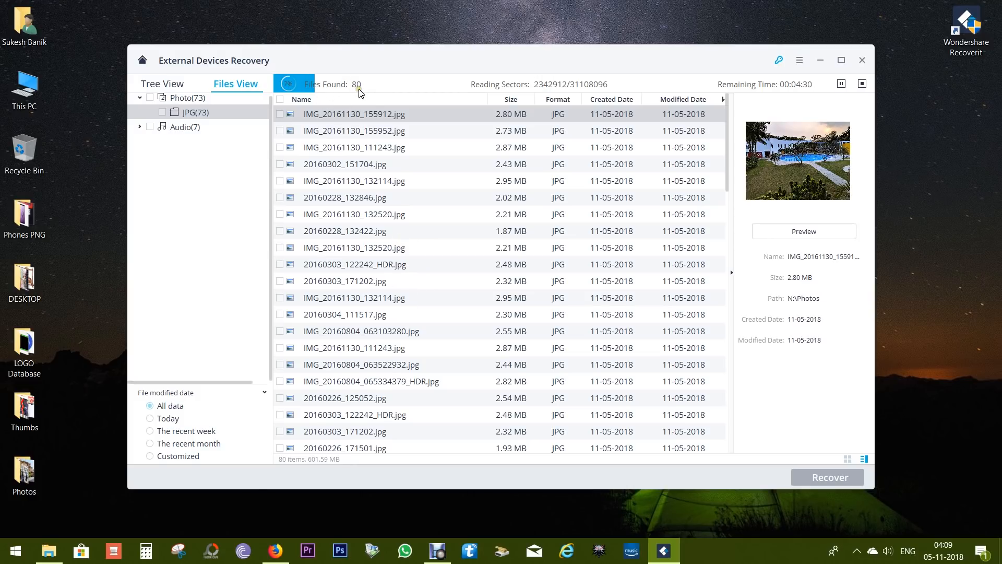
click(354, 148)
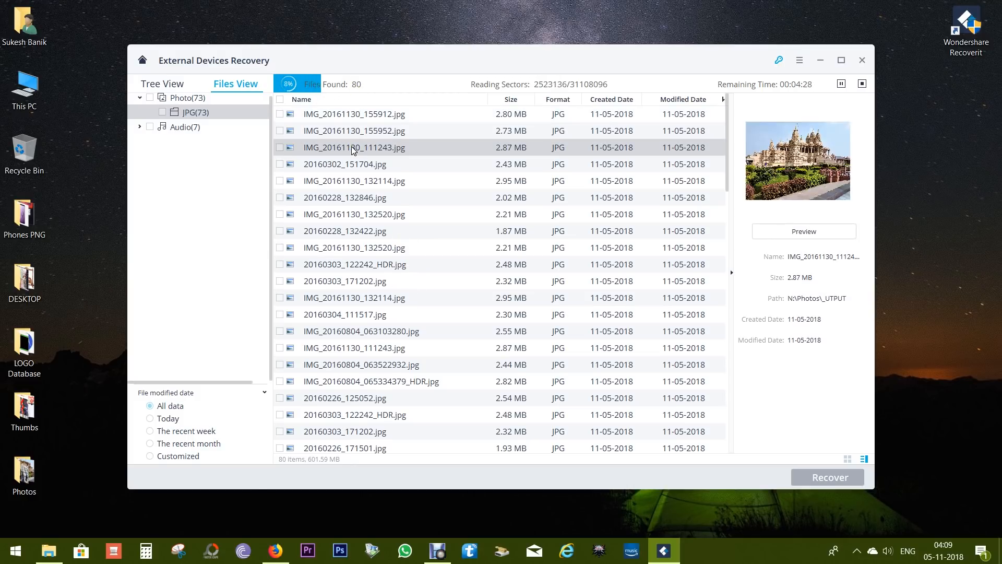
- Preview the deleted jeep photo 20160302_151704.jpg and tick it for recovery
click(343, 164)
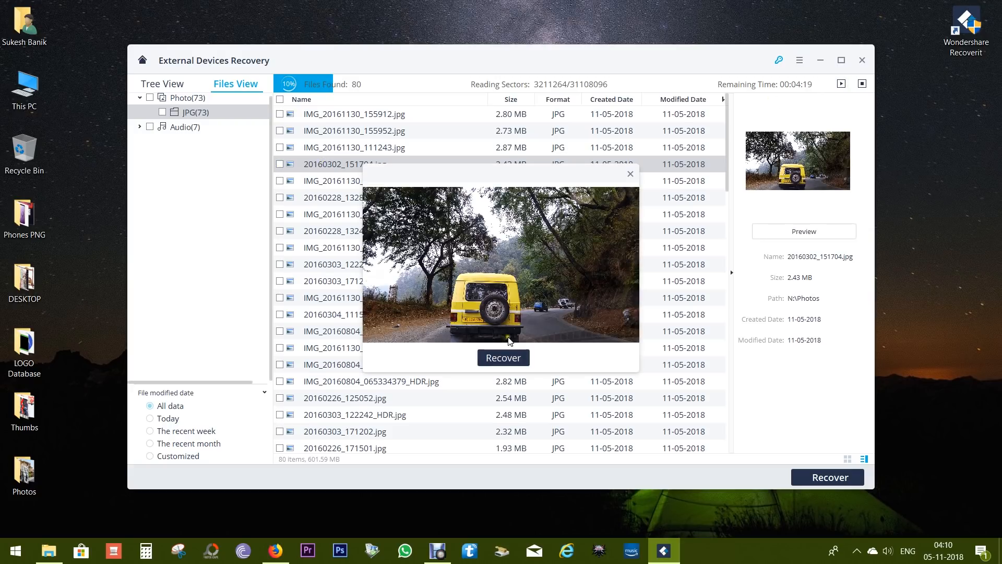
mouse_move(600, 246)
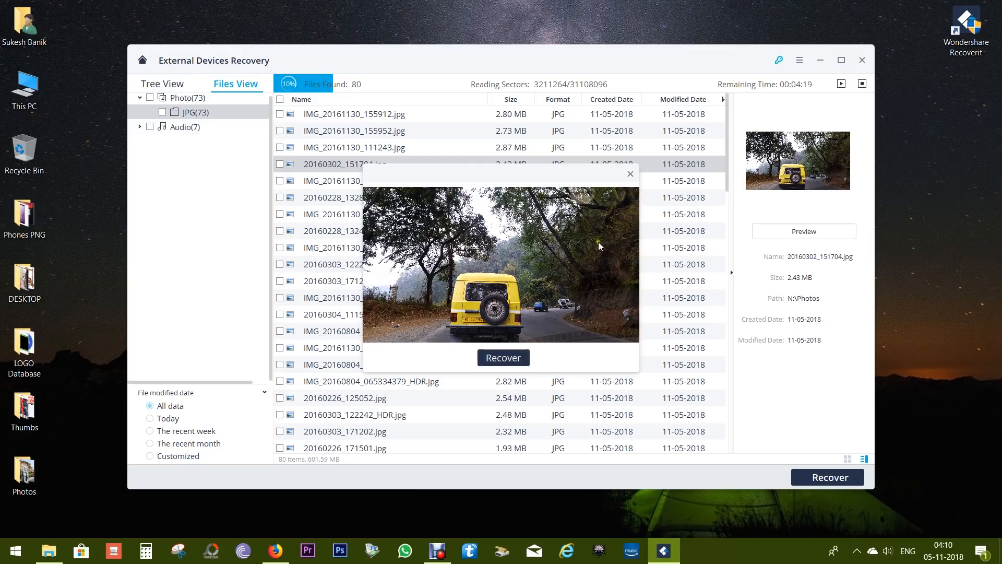
click(631, 174)
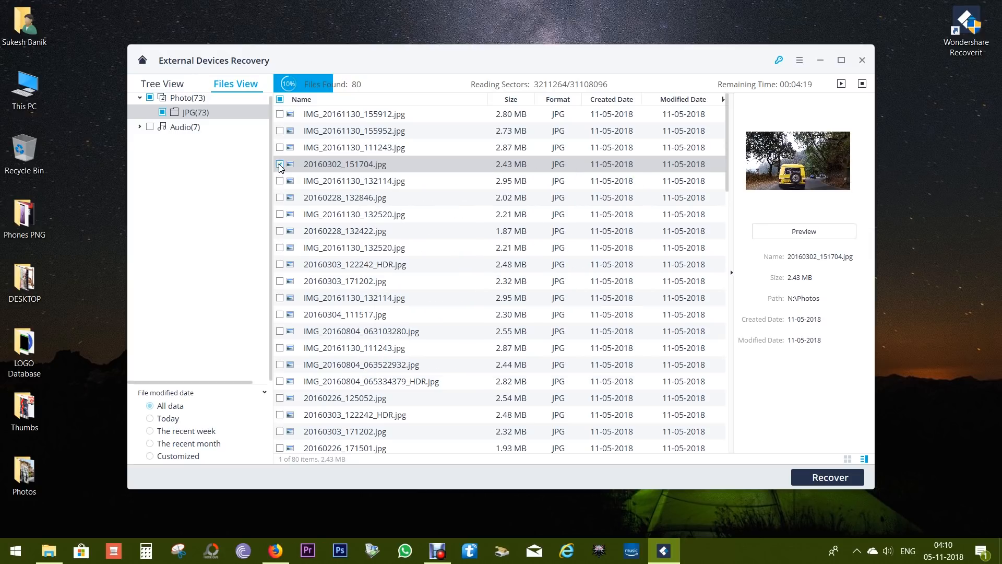
click(280, 164)
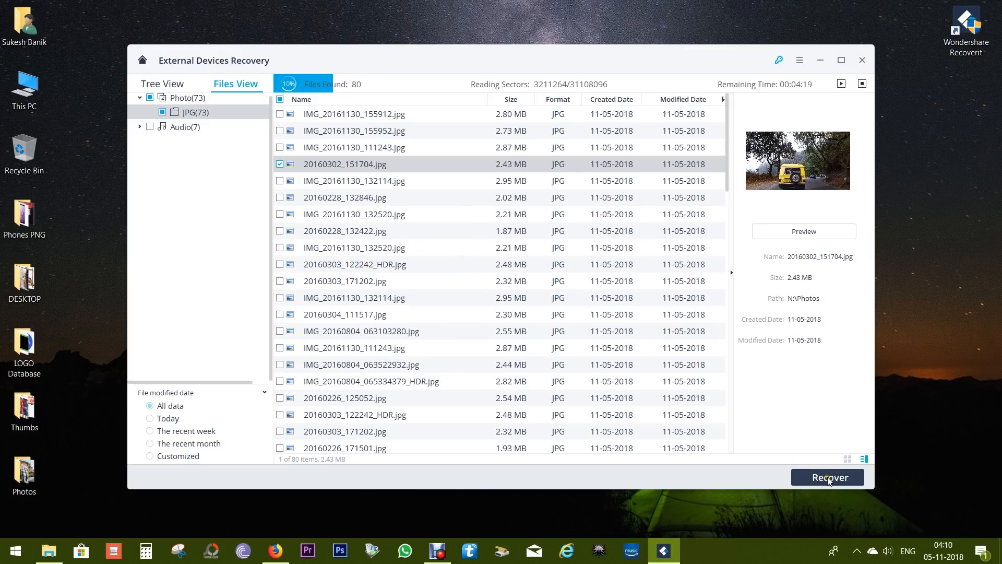
- Recover the marked photo to a new folder on the Softwares Installed drive
click(827, 477)
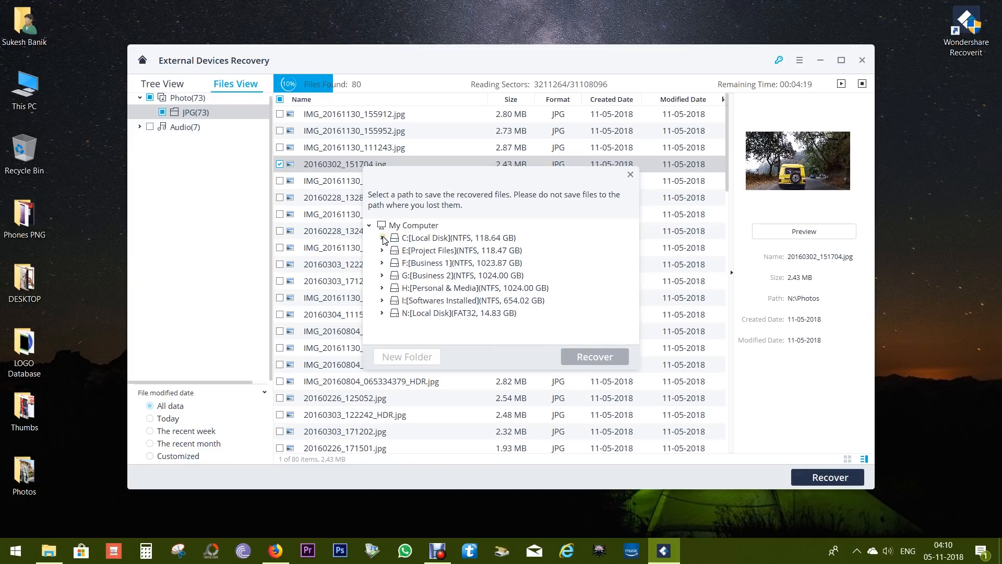
click(407, 356)
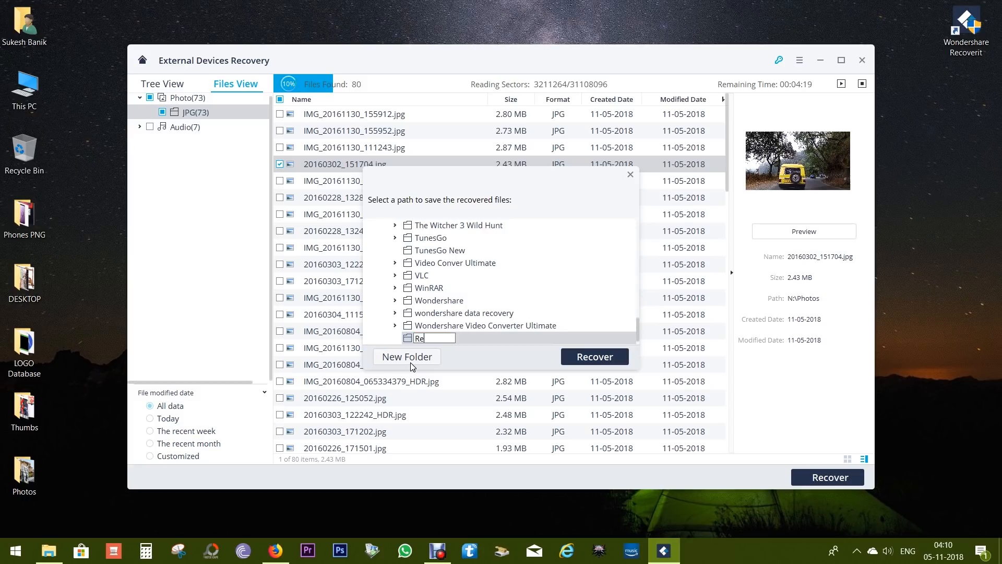
click(593, 357)
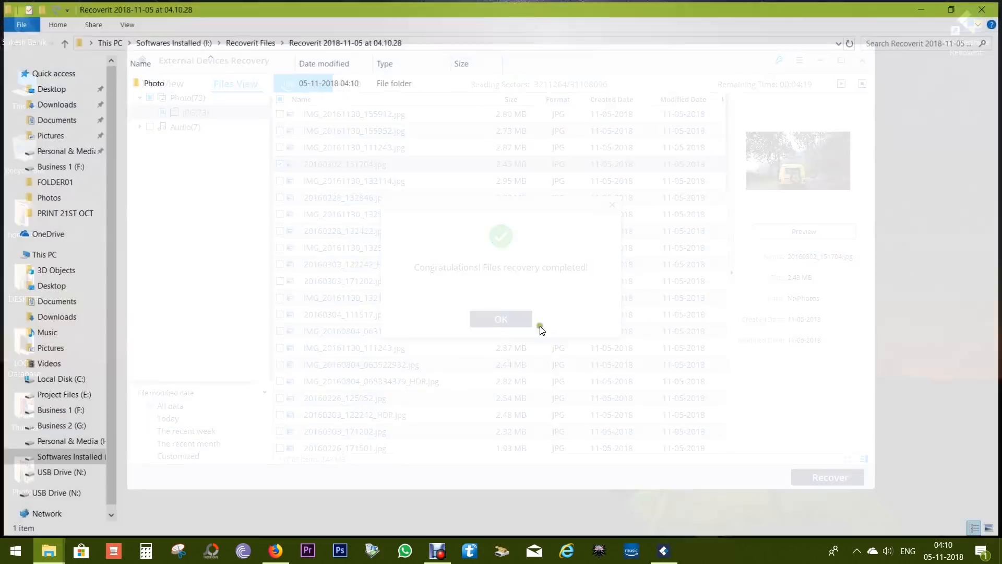
- Dismiss the completion message, view the recovered jeep photo in Photos and close it
click(500, 320)
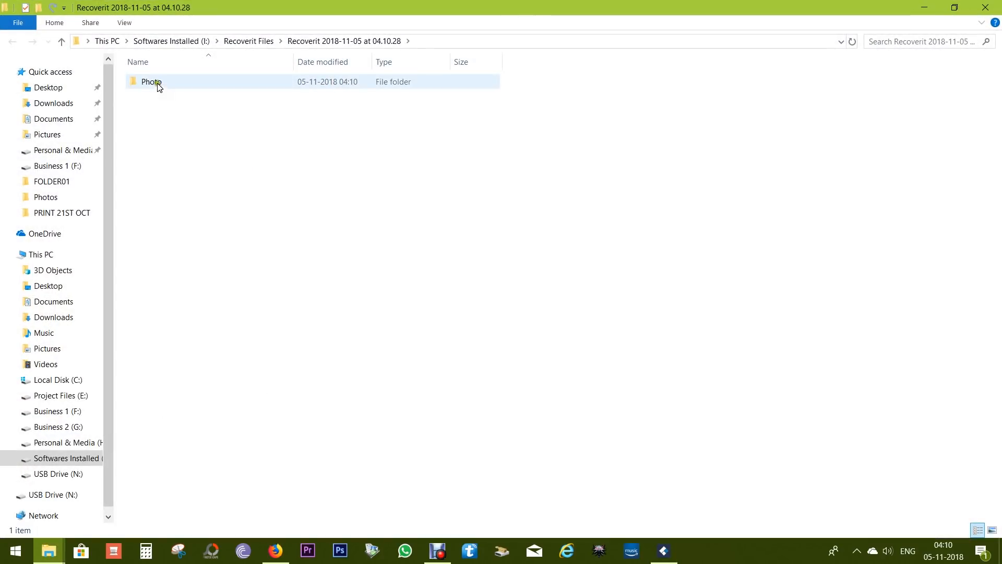
double_click(153, 82)
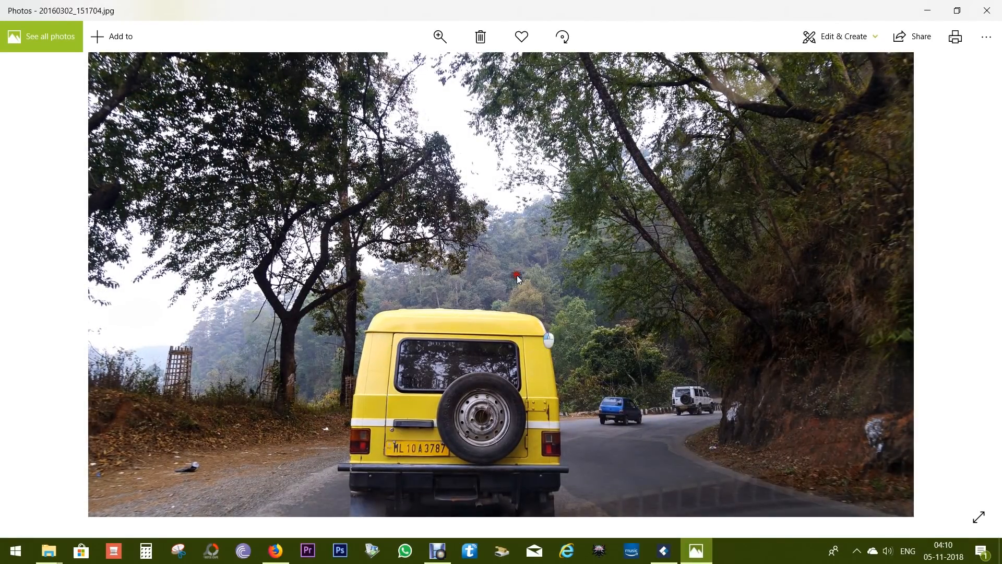
click(440, 36)
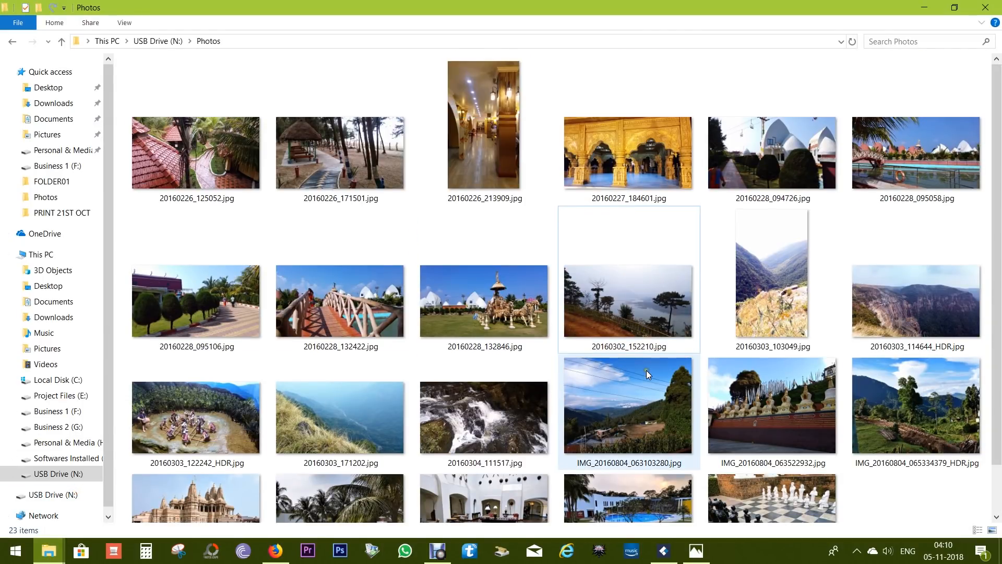
- Select all three PDFs and confirm their permanent deletion
key(ctrl+a)
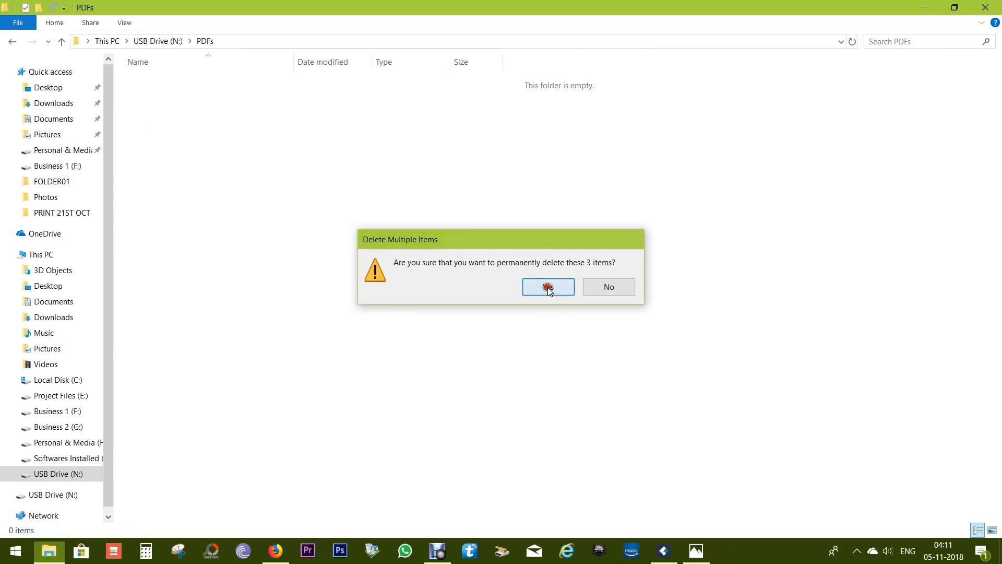
click(548, 286)
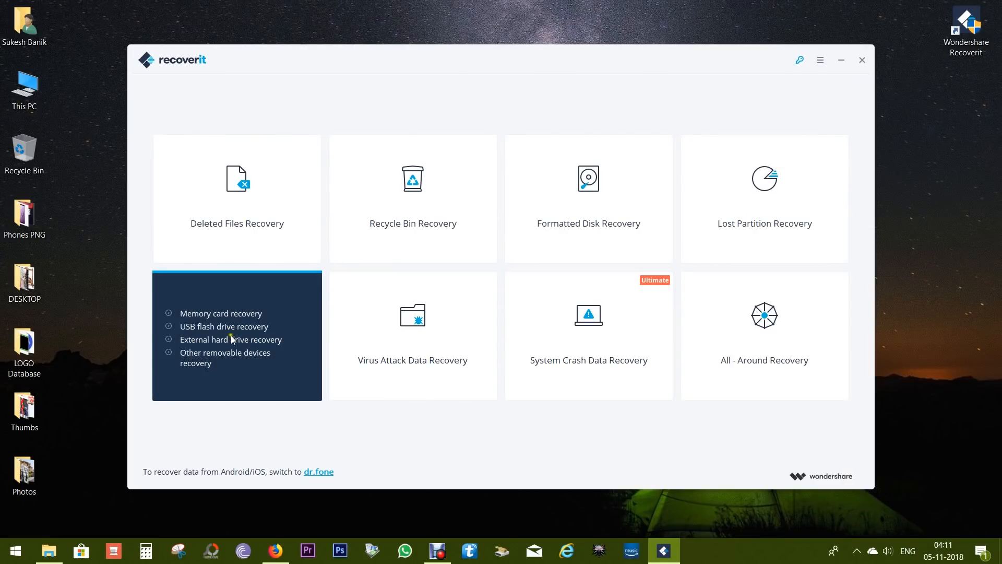
- Start a new External Devices scan of the USB drive and preview a photo in the found Photos folder
click(237, 335)
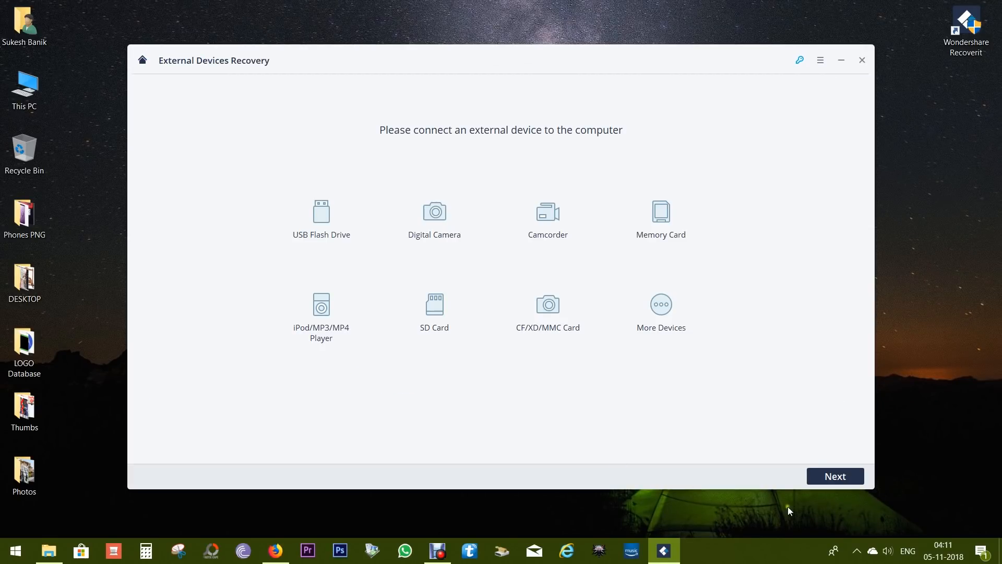
click(834, 477)
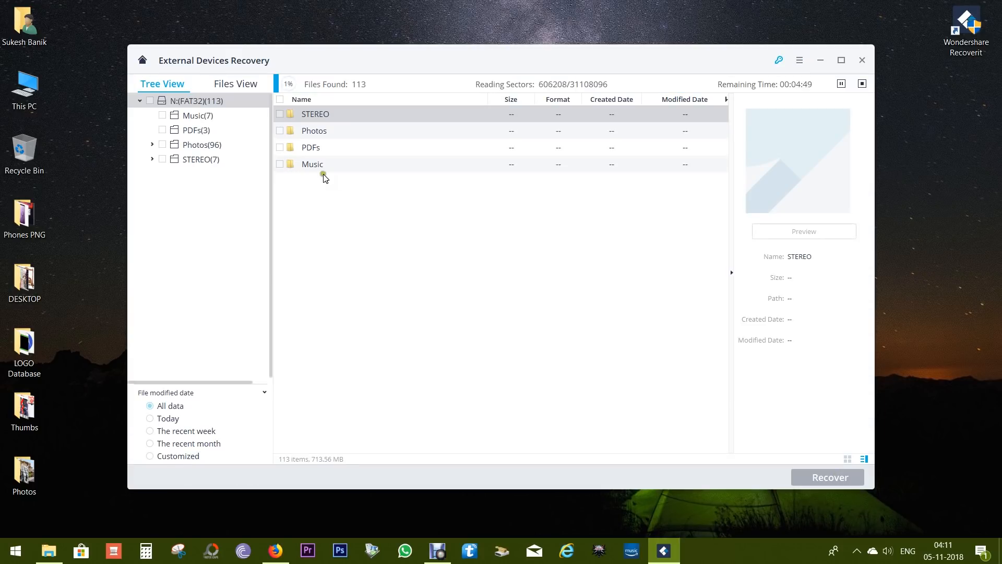
mouse_move(631, 301)
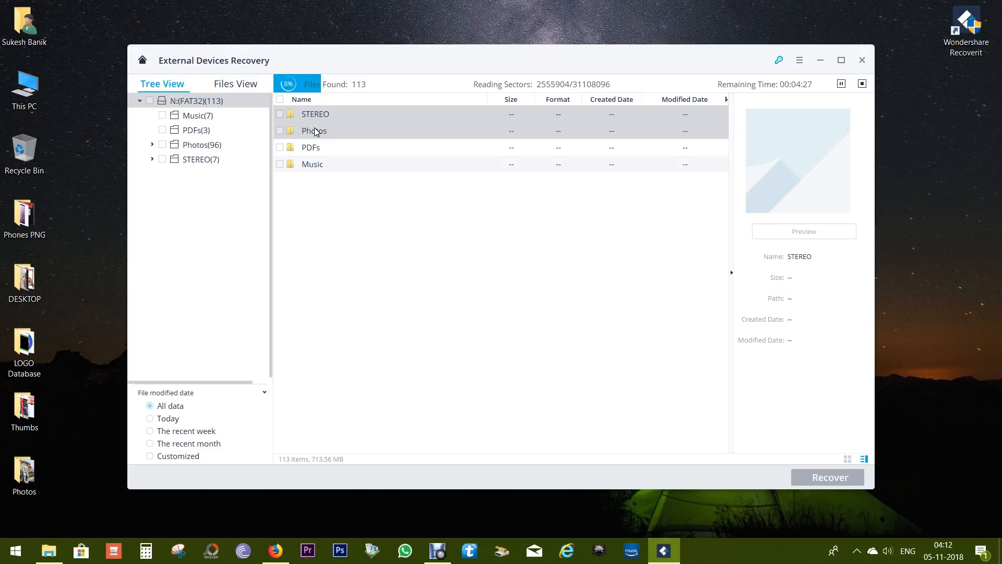
click(201, 141)
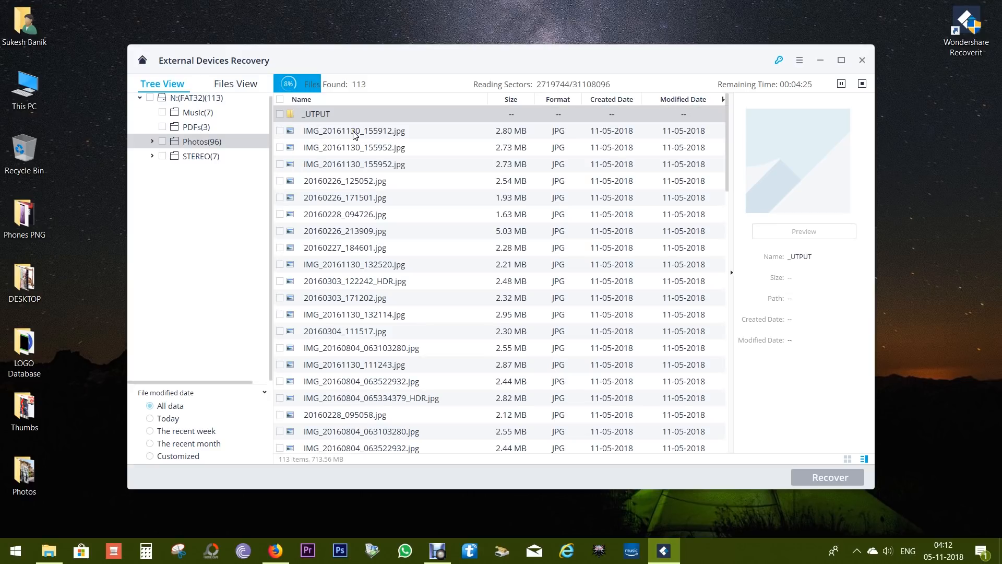
click(353, 147)
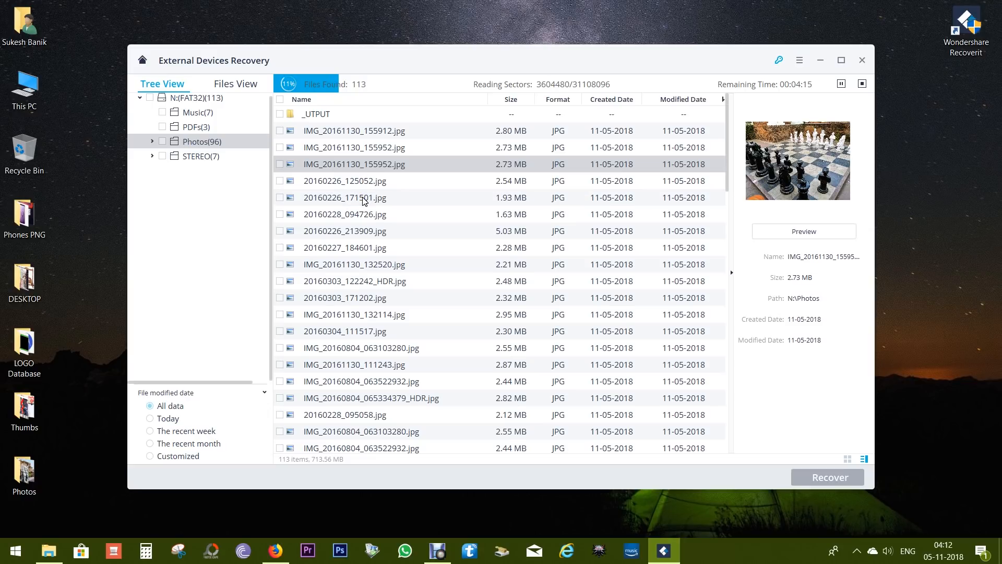
- Preview photos 20160226_171501, 20160303_122242_HDR and 20160304_111517, then show the three found PDFs
click(344, 197)
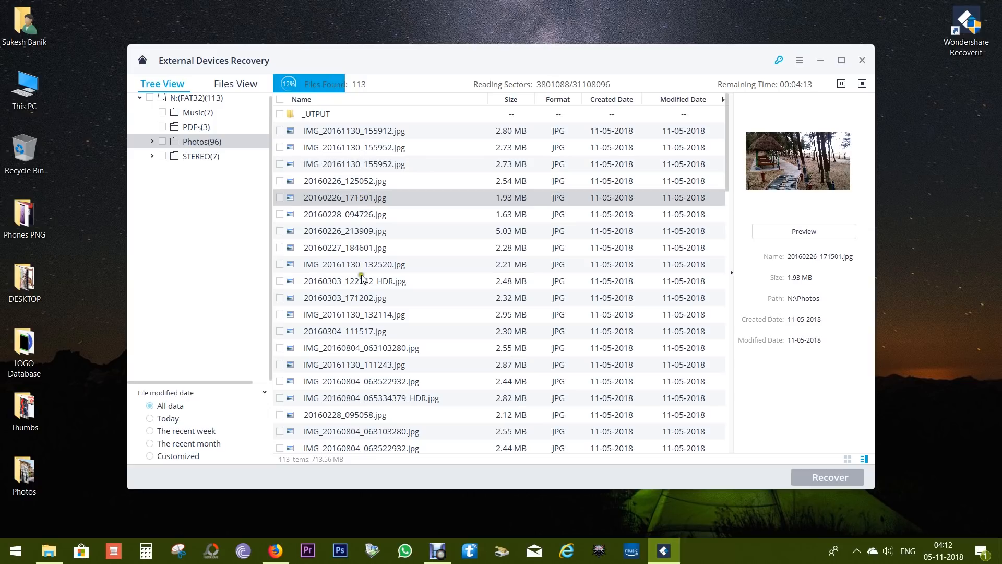
click(355, 281)
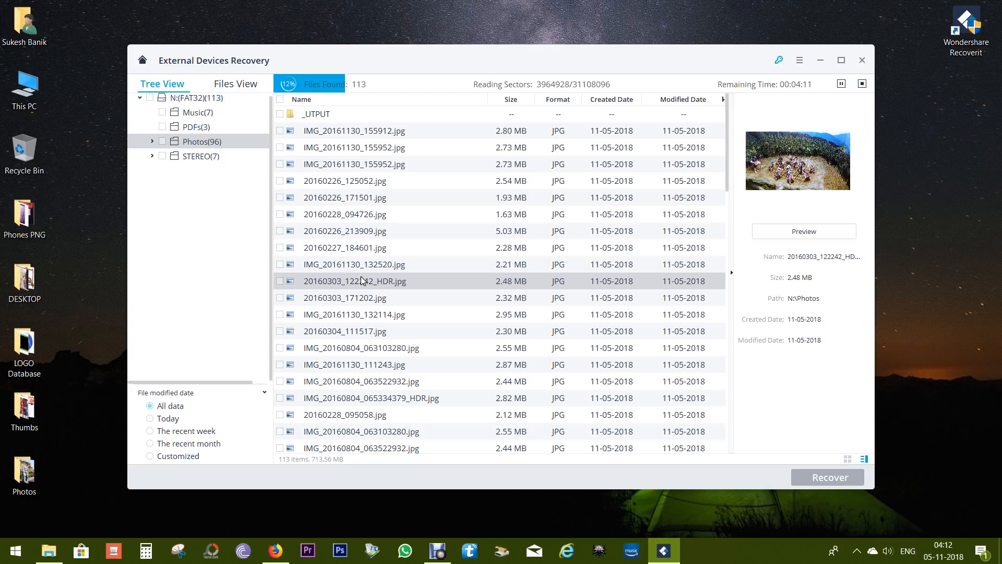
mouse_move(365, 334)
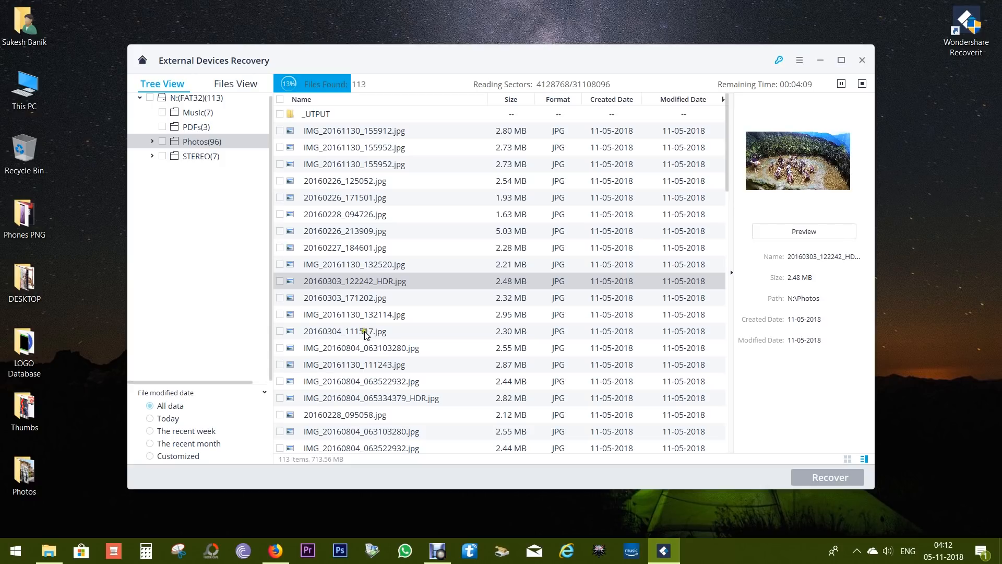
click(343, 331)
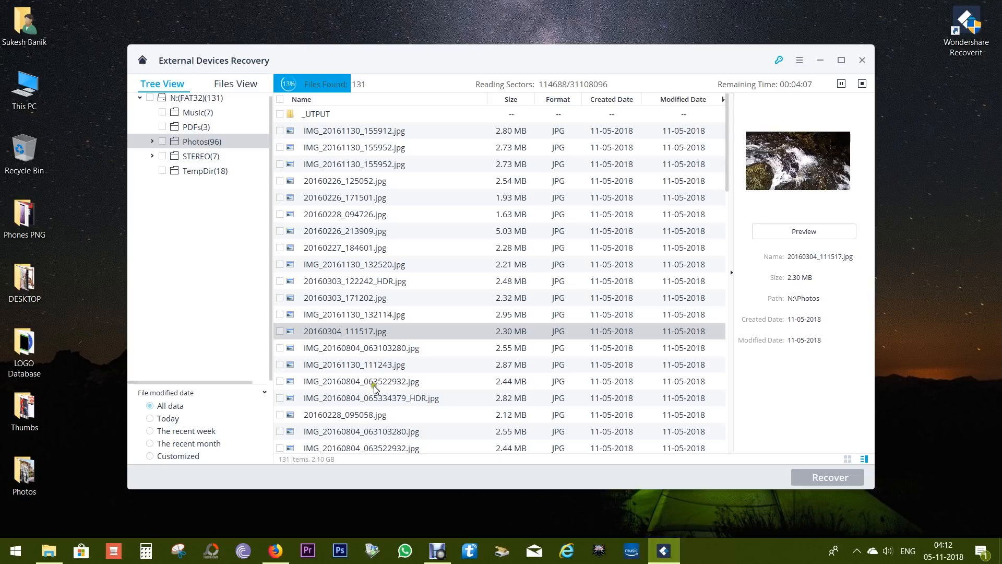
mouse_move(211, 124)
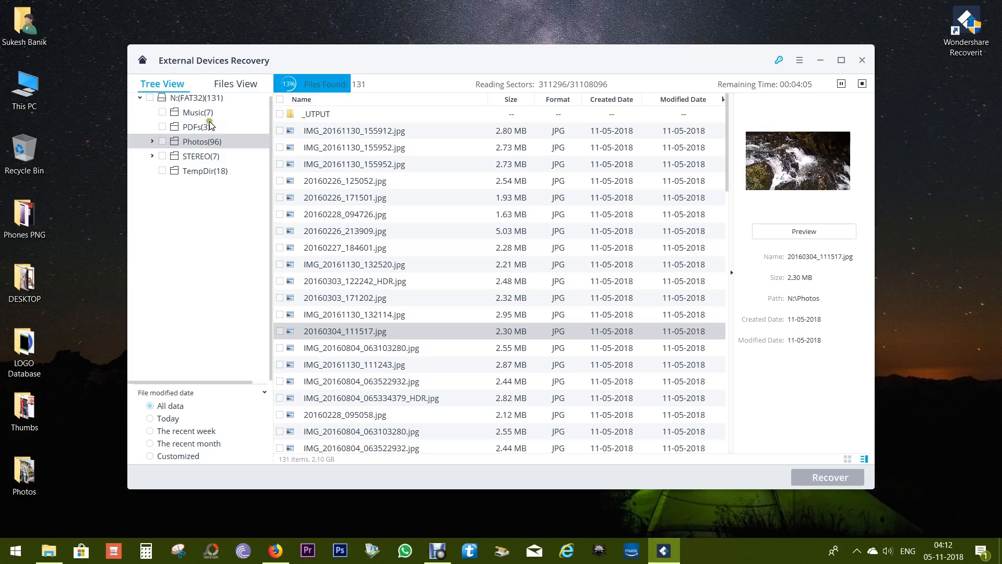
click(198, 127)
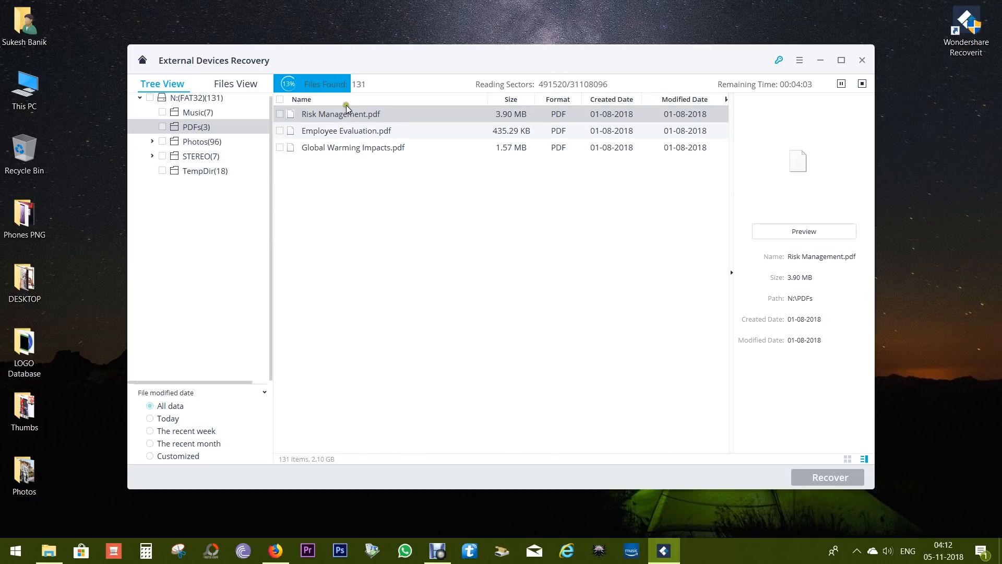
mouse_move(341, 156)
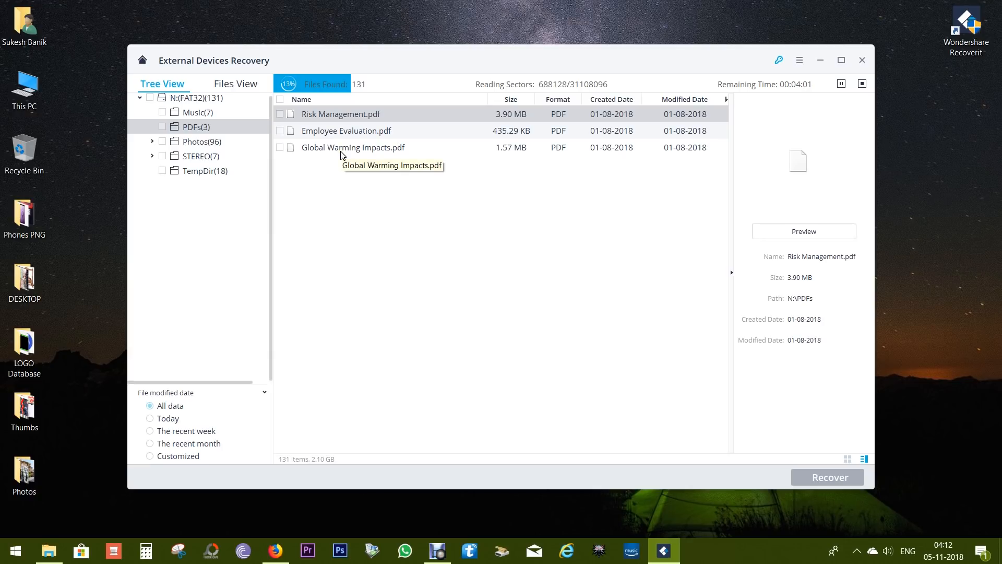
mouse_move(343, 139)
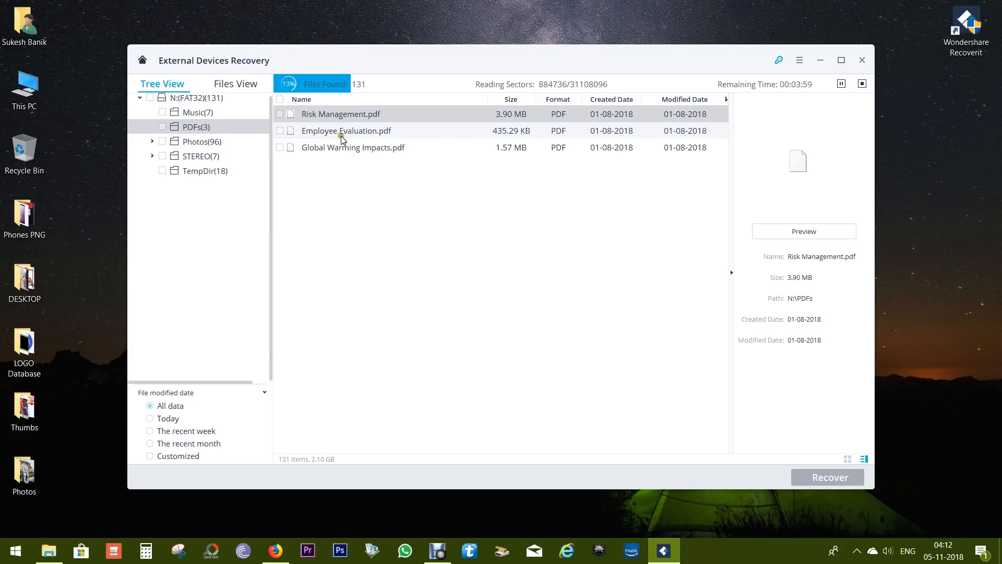
- Inspect Global Warming Impacts.pdf, tick the Music and PDFs folders for recovery and stop the scan
click(353, 148)
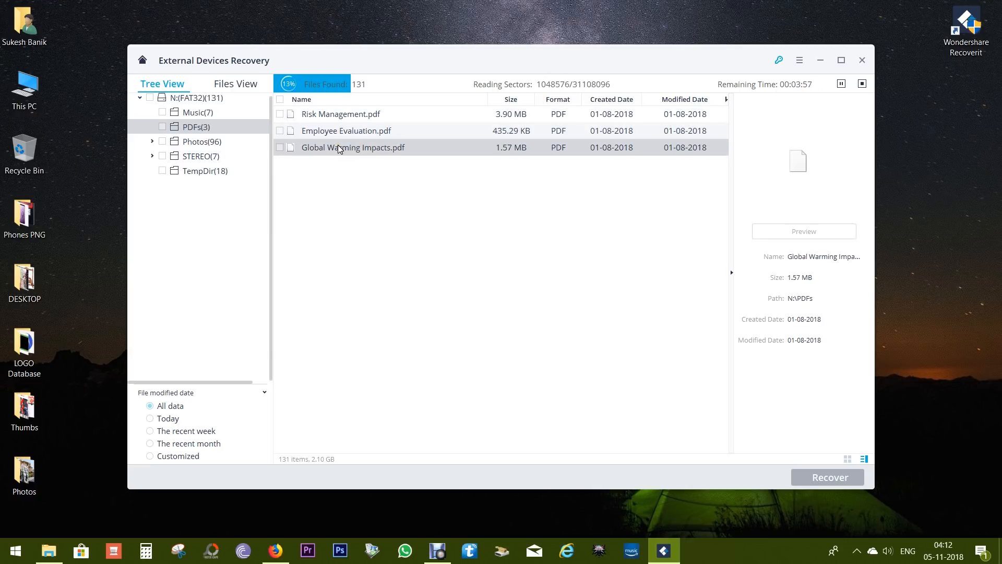
click(340, 114)
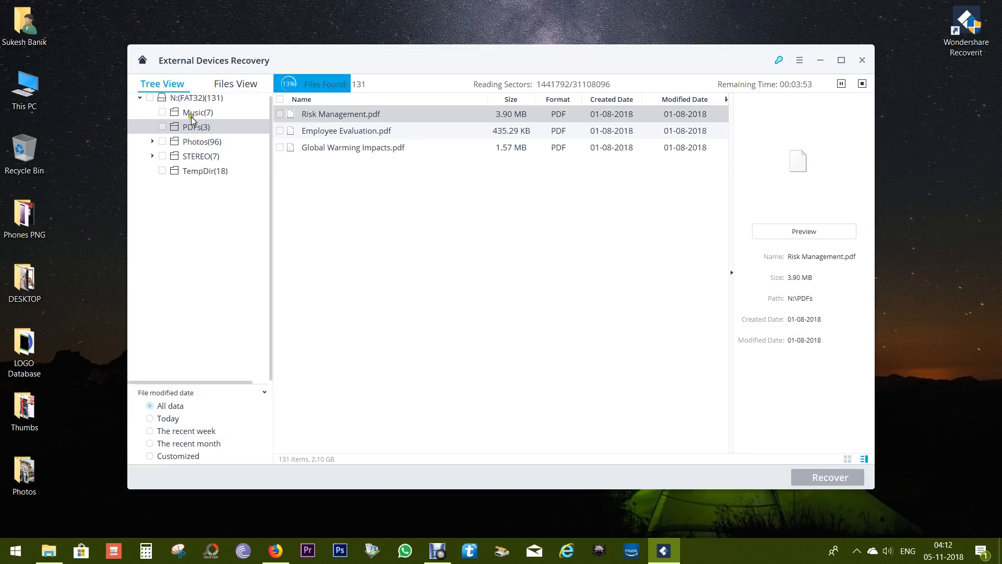
click(195, 111)
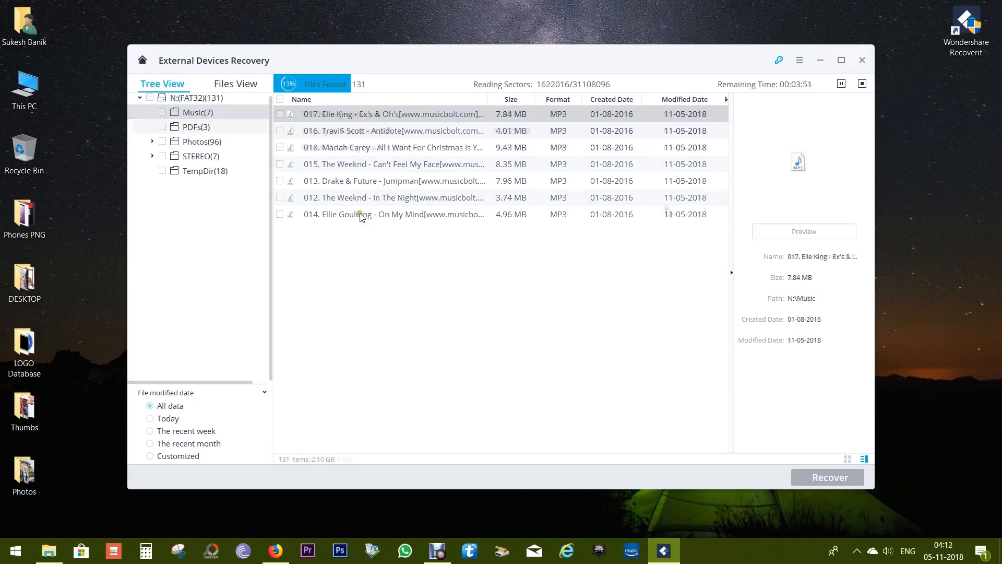
click(197, 126)
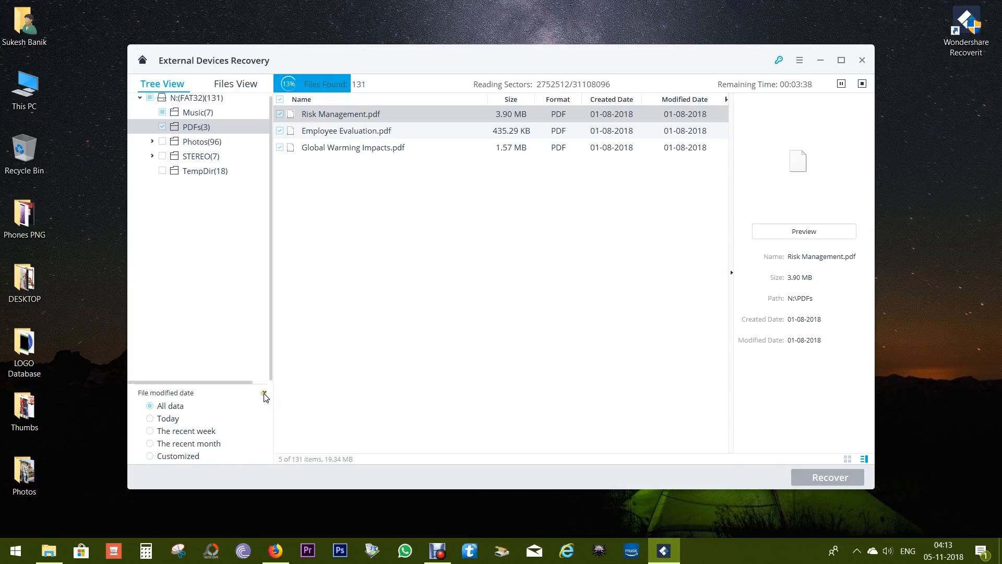
click(862, 84)
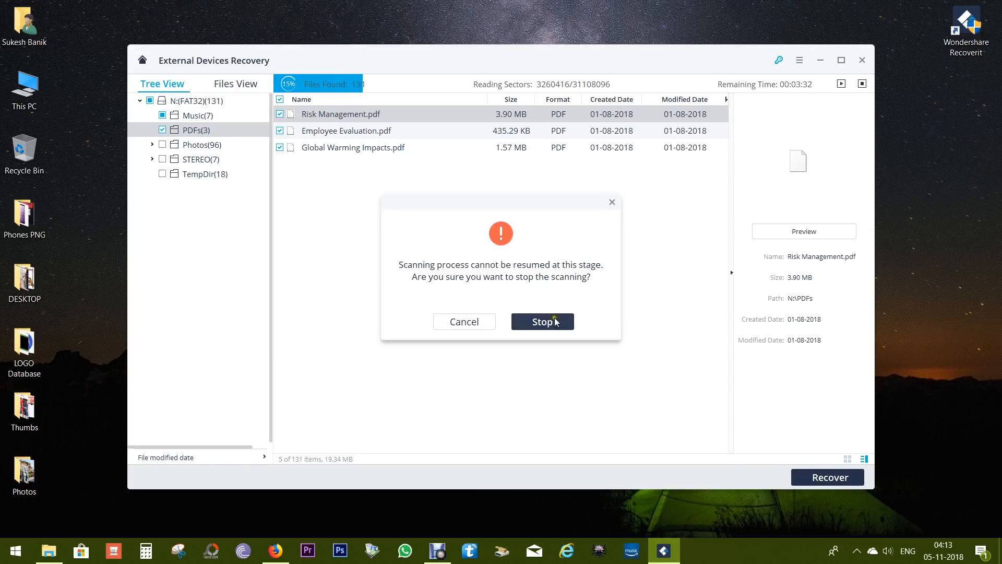
- Confirm stopping the scan, keep All File Types shown, and return to the Recoverit page in Firefox
click(542, 322)
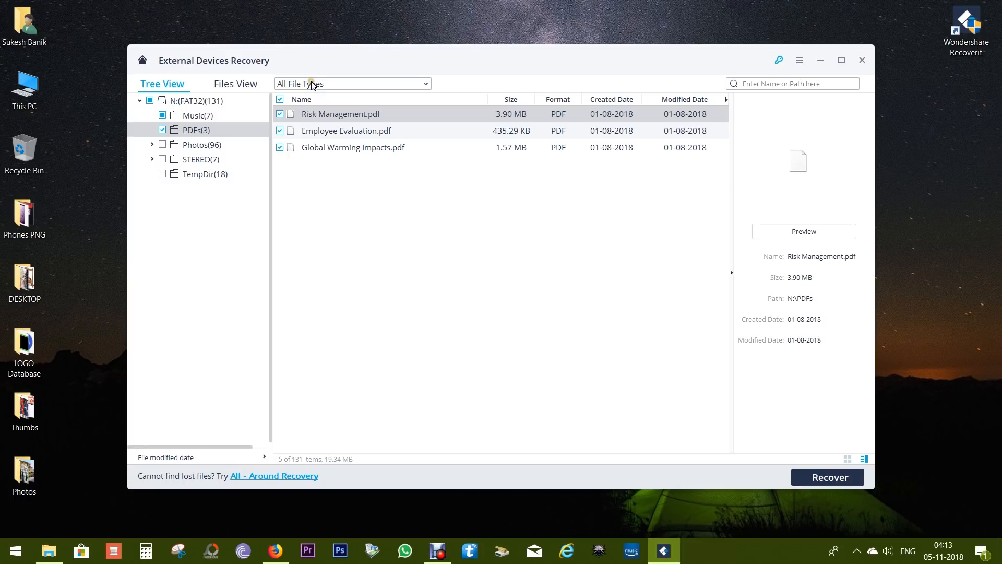
click(351, 84)
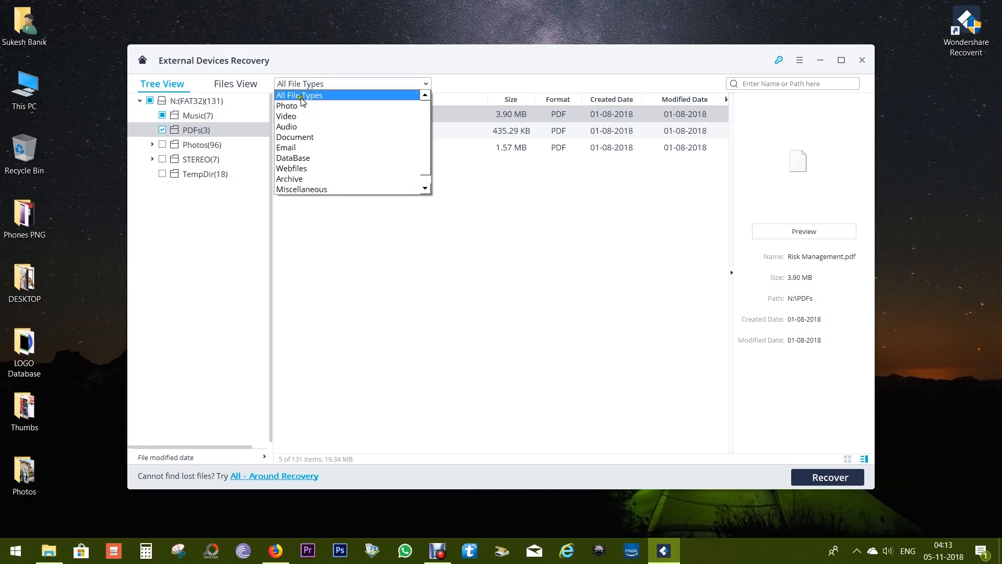
click(299, 95)
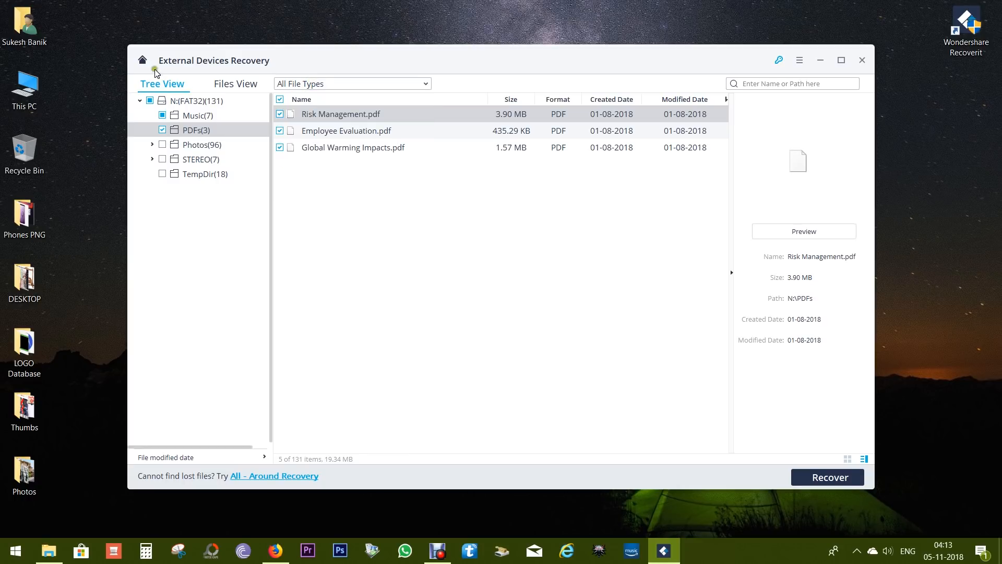
mouse_move(553, 325)
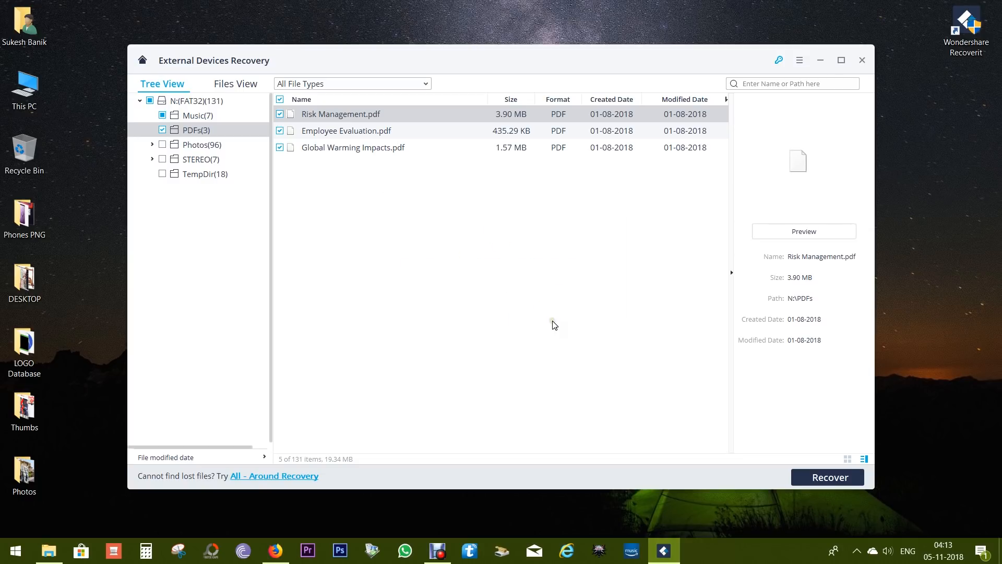
click(141, 60)
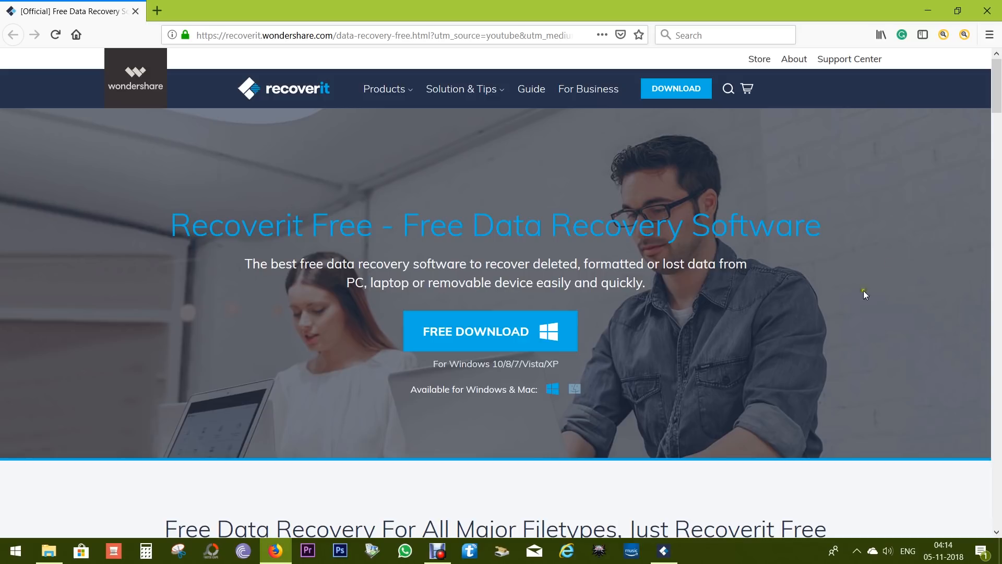
scroll(down, 3)
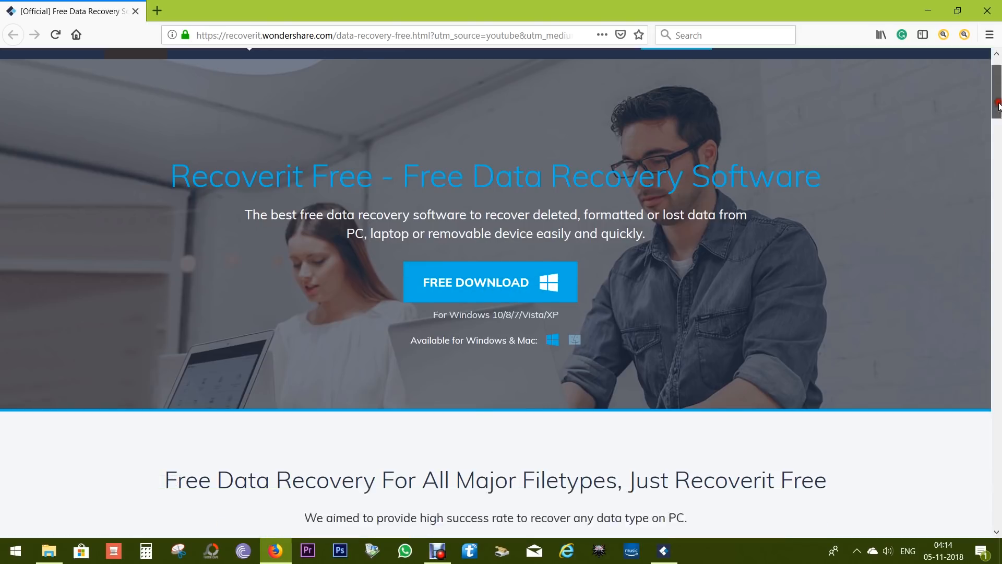
scroll(down, 3)
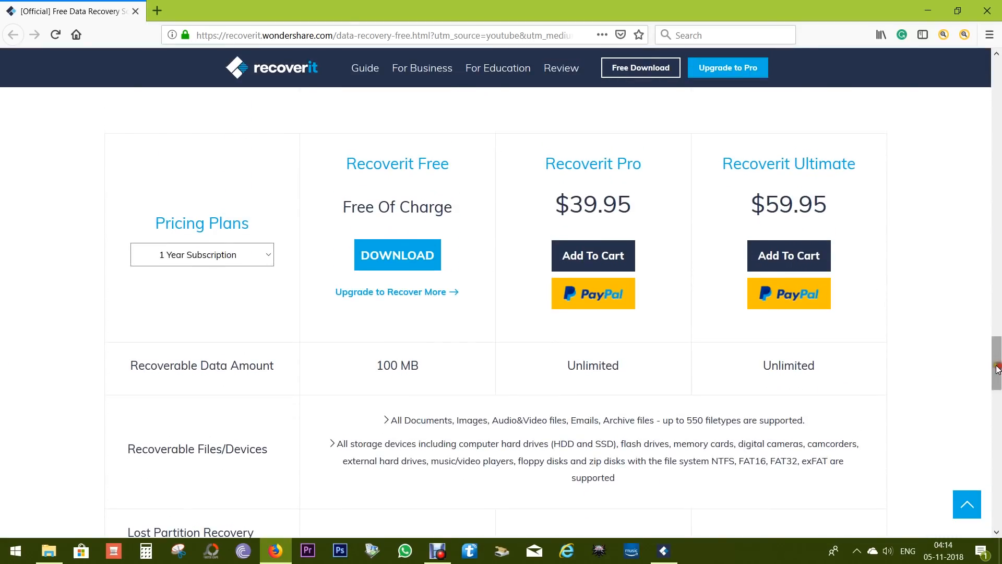
double_click(396, 366)
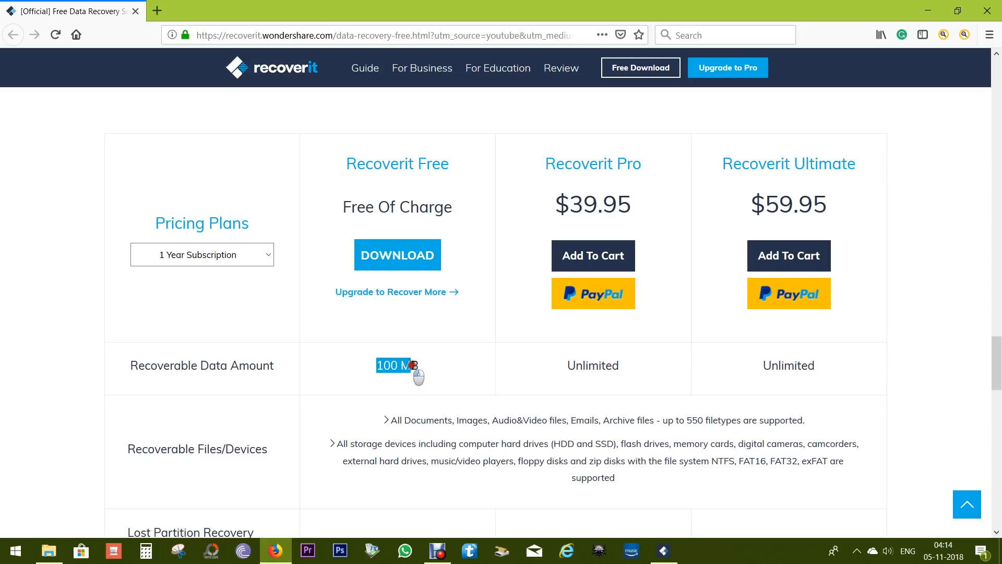
click(420, 365)
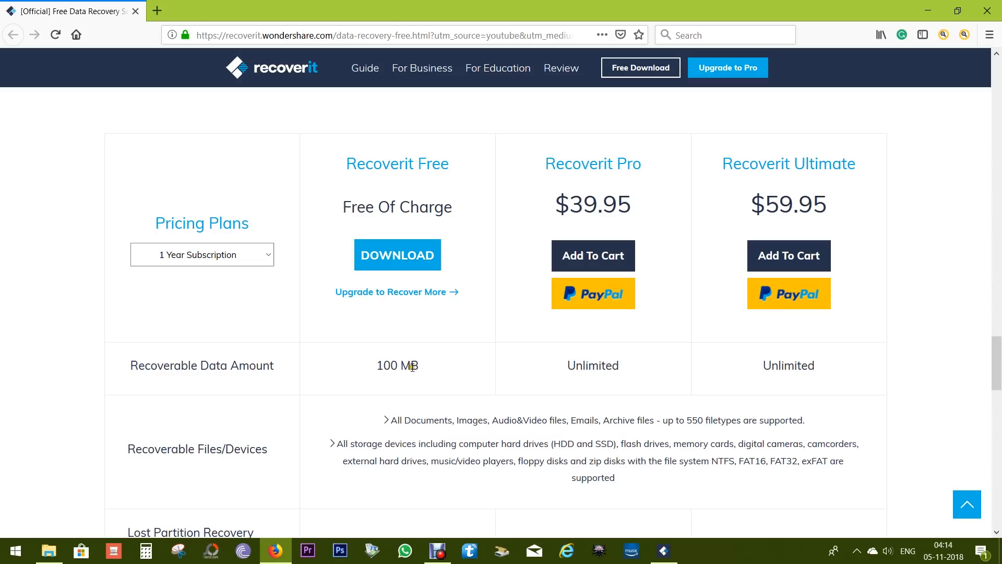
mouse_move(565, 207)
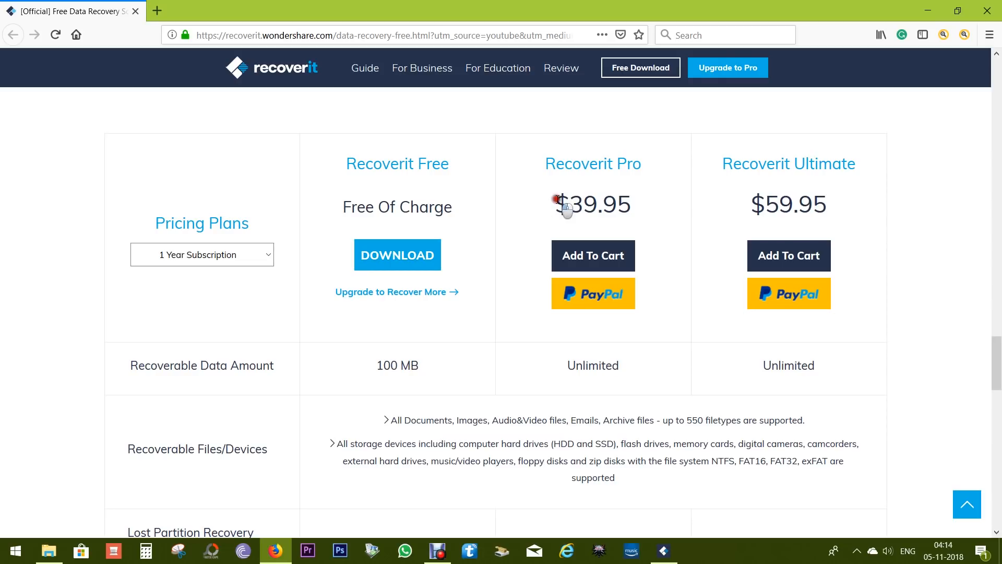
mouse_move(566, 366)
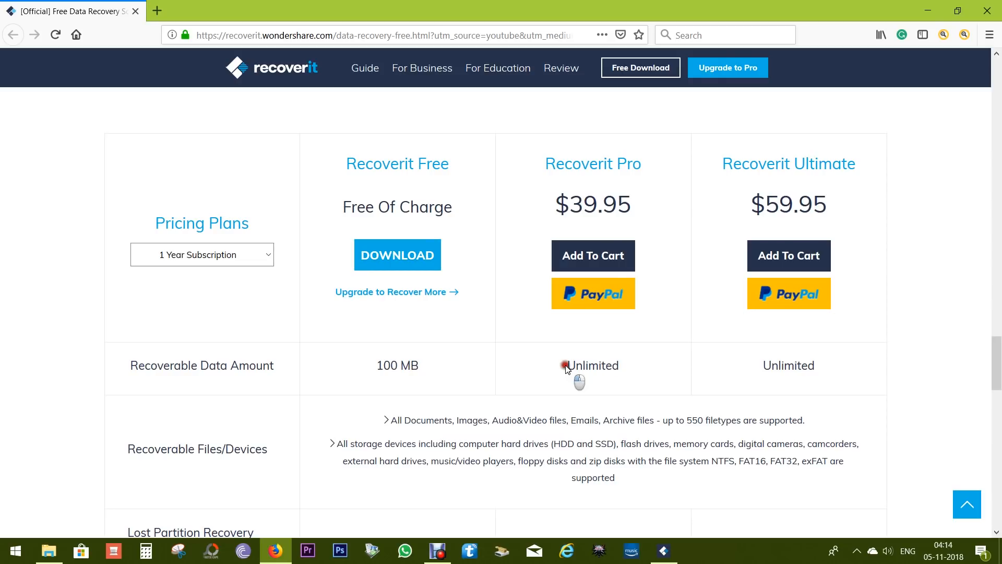
mouse_move(632, 378)
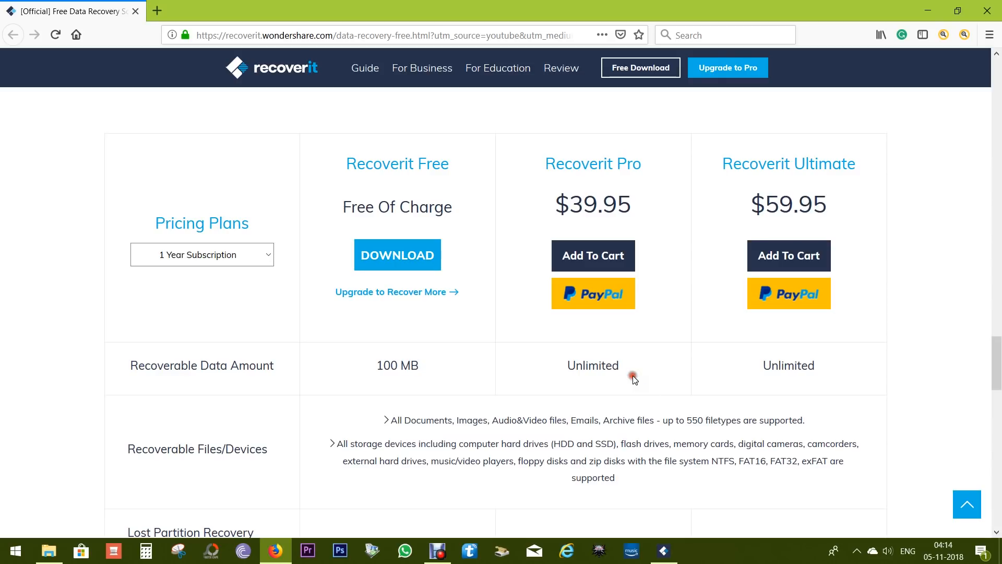
mouse_move(734, 176)
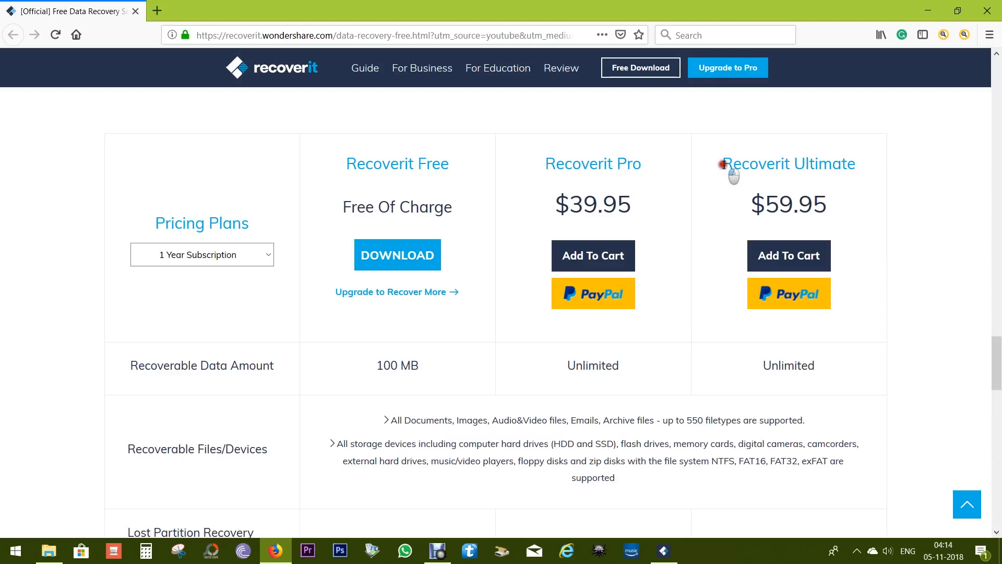
scroll(up, 3)
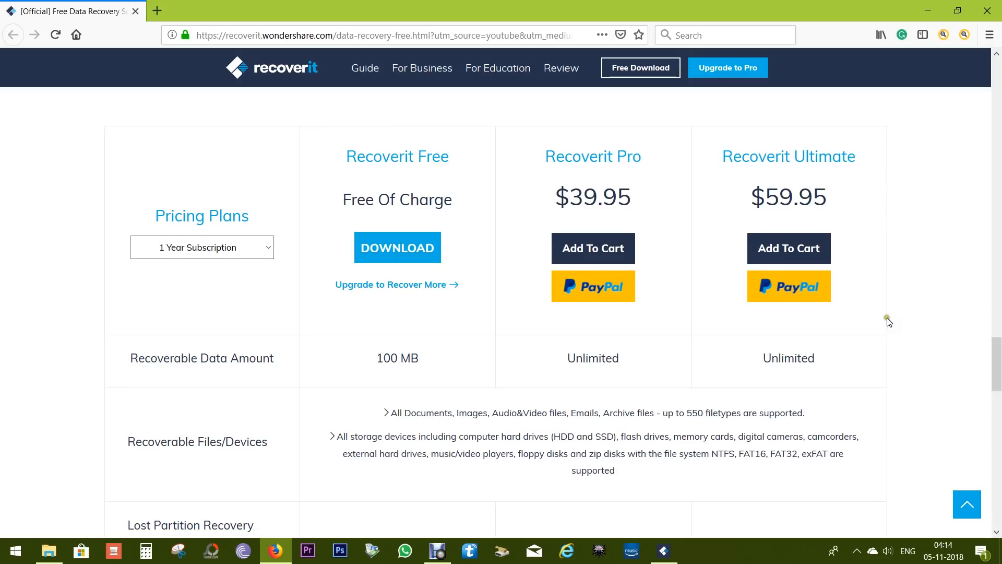
scroll(down, 3)
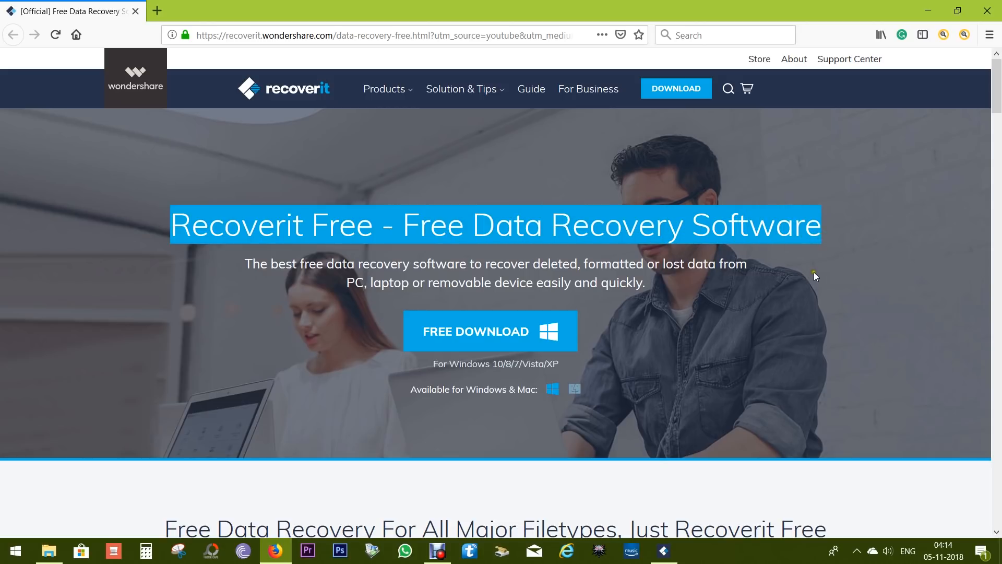
mouse_move(784, 303)
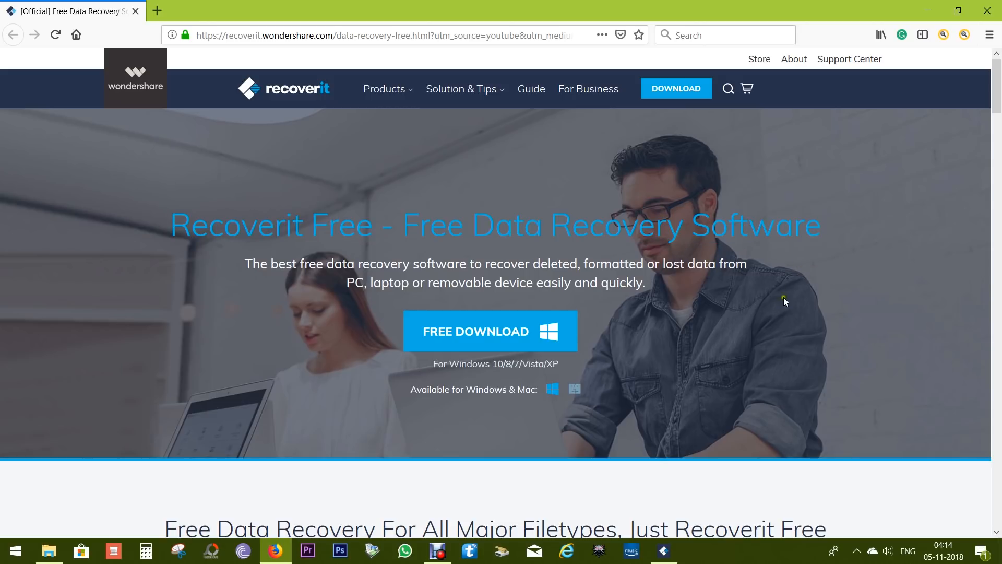